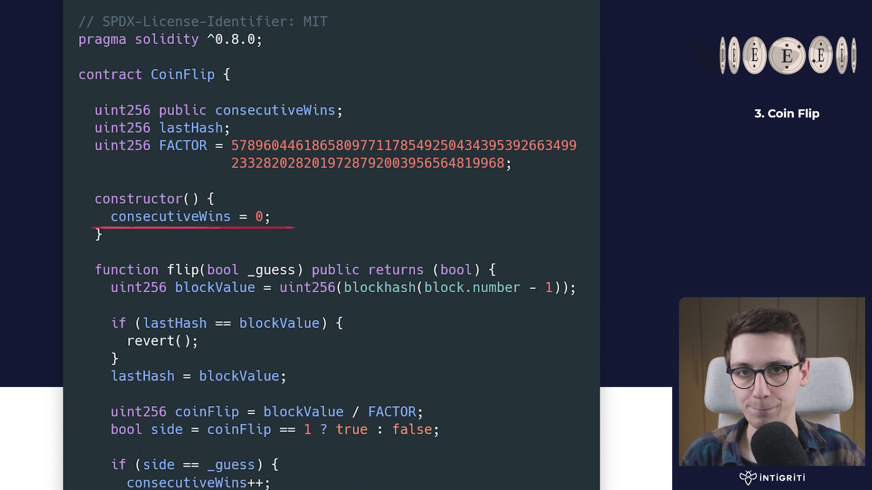
Scroll through the CoinFlip contract code on the presentation slide
{"action": "scroll", "scroll_direction": "down", "scroll_amount": 3}
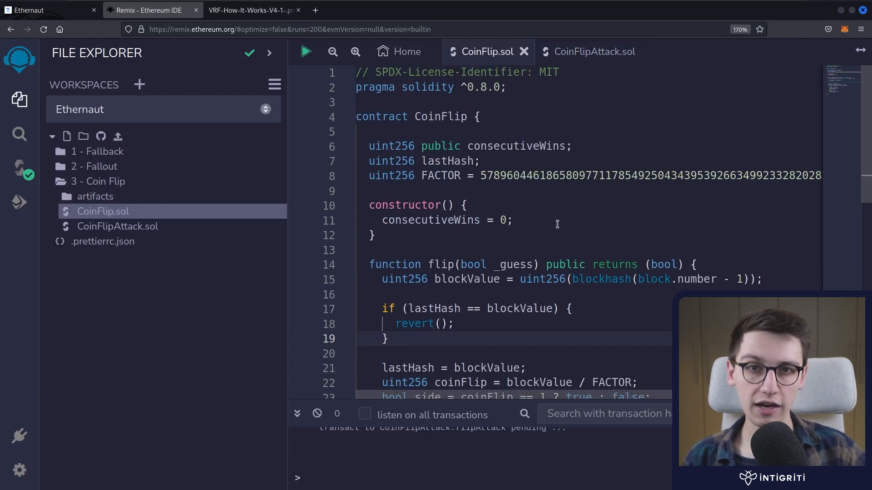
{"action": "mouse_move", "coordinate": [492, 292]}
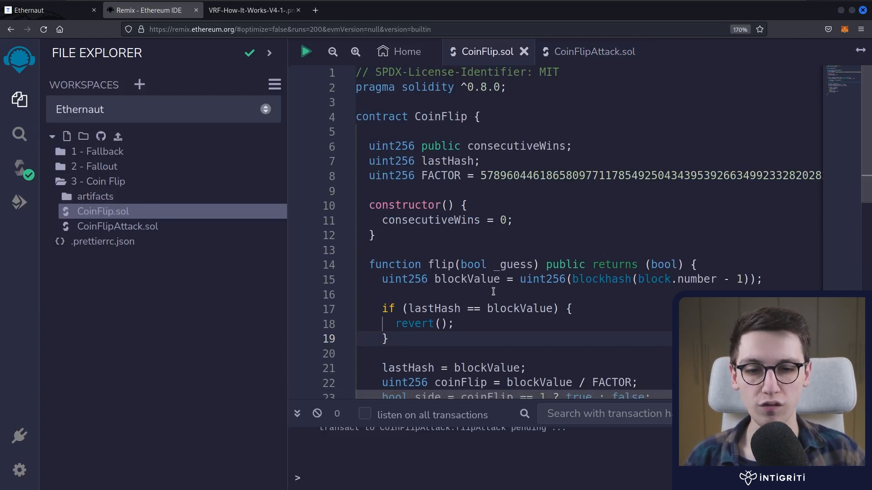
Reach the end of CoinFlip.sol and bring up the empty CoinFlipAttack.sol contract
{"action": "scroll", "scroll_direction": "down", "scroll_amount": 3}
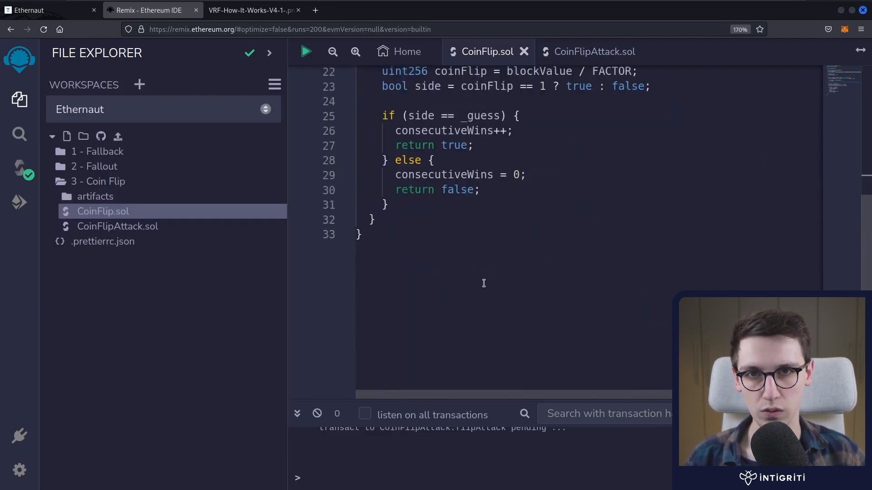
{"action": "mouse_move", "coordinate": [594, 51]}
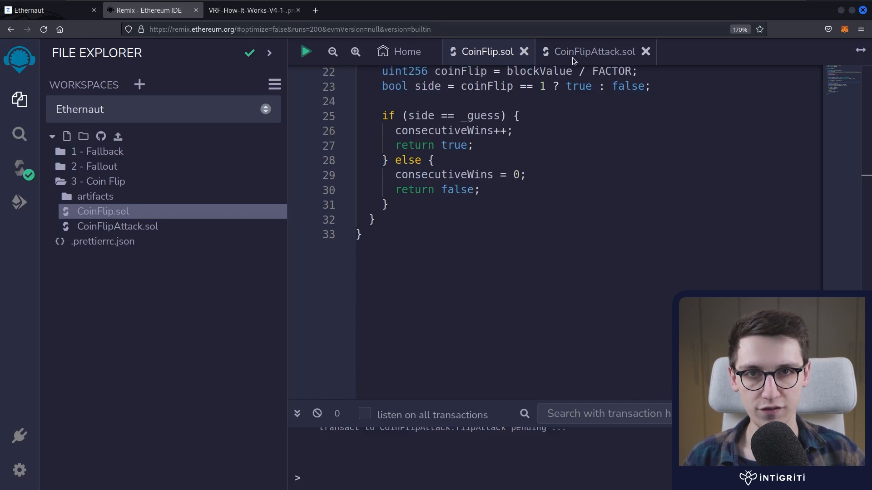
{"action": "left_click", "coordinate": [594, 51]}
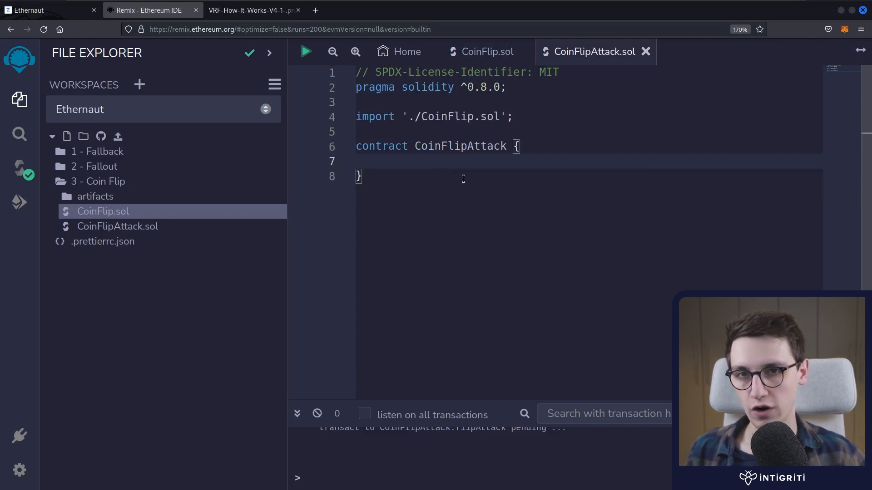
Declare an empty 'function flipAttack() public {' inside the CoinFlipAttack contract
{"action": "type", "text": "func"}
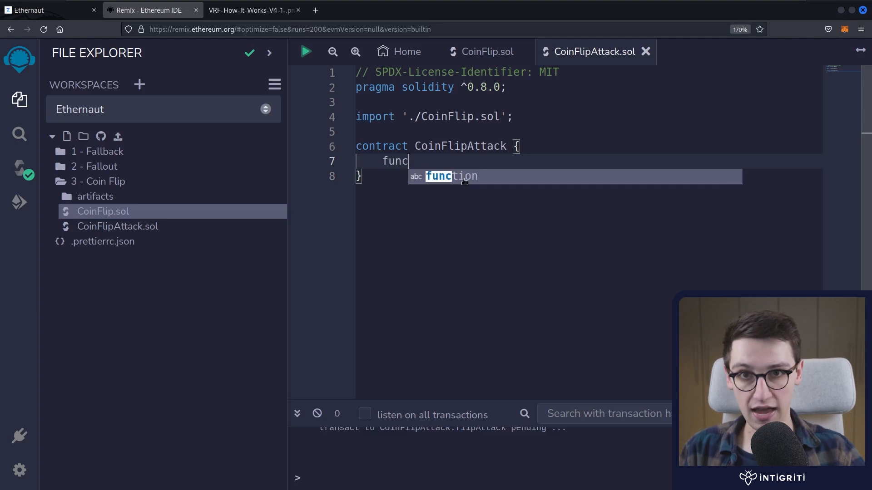
{"action": "key", "text": "Tab"}
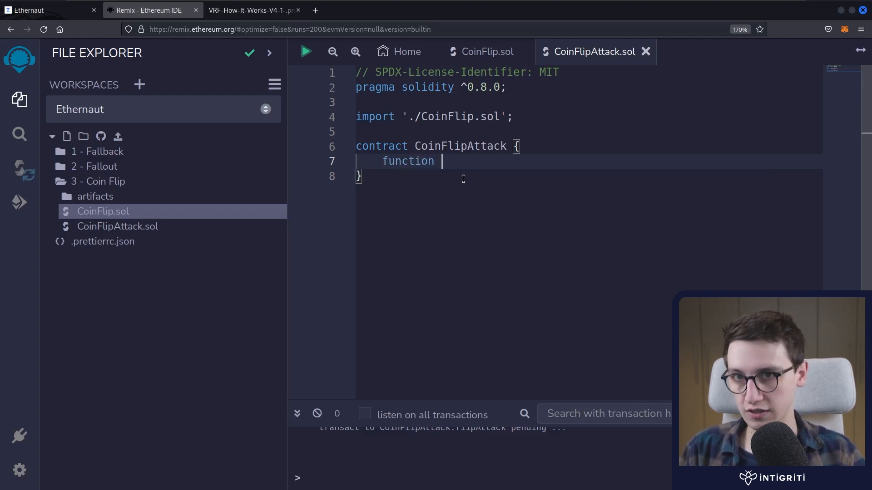
{"action": "type", "text": "flipAtta"}
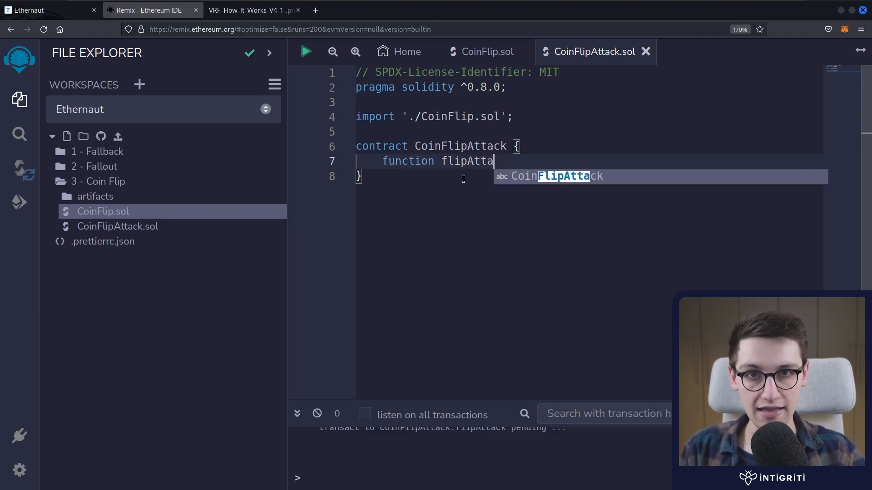
{"action": "type", "text": "ck()"}
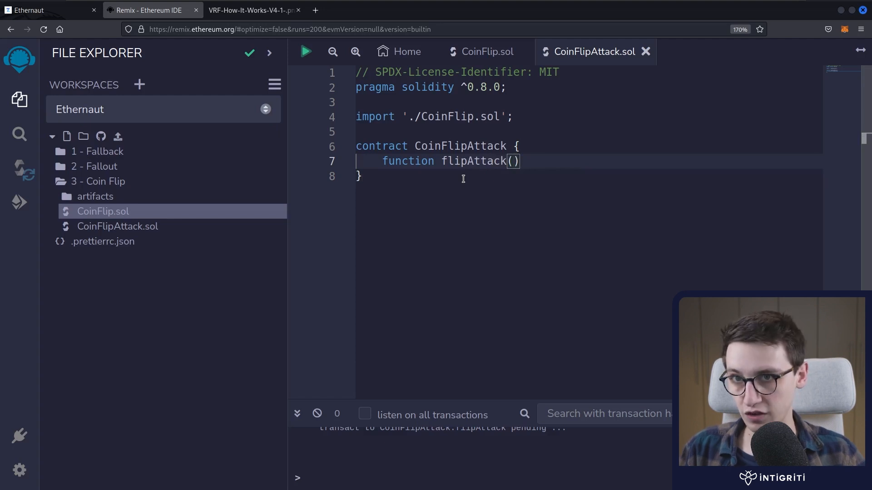
{"action": "type", "text": "public {"}
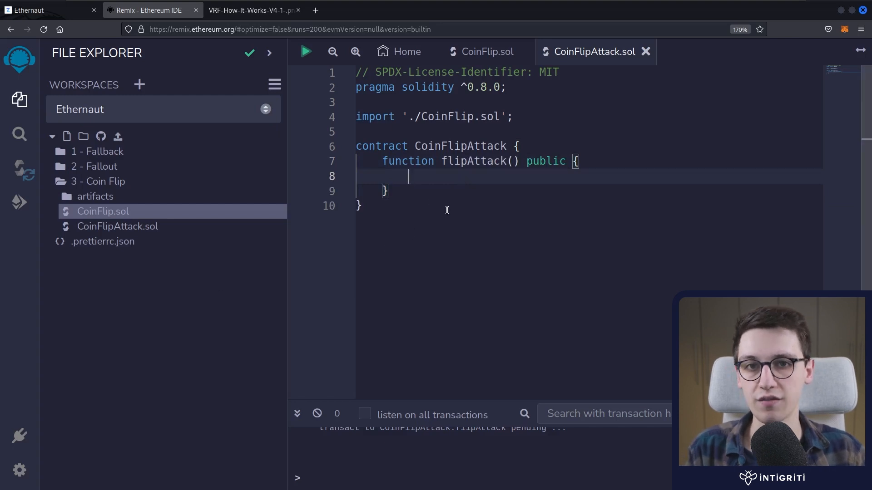
{"action": "mouse_move", "coordinate": [480, 65]}
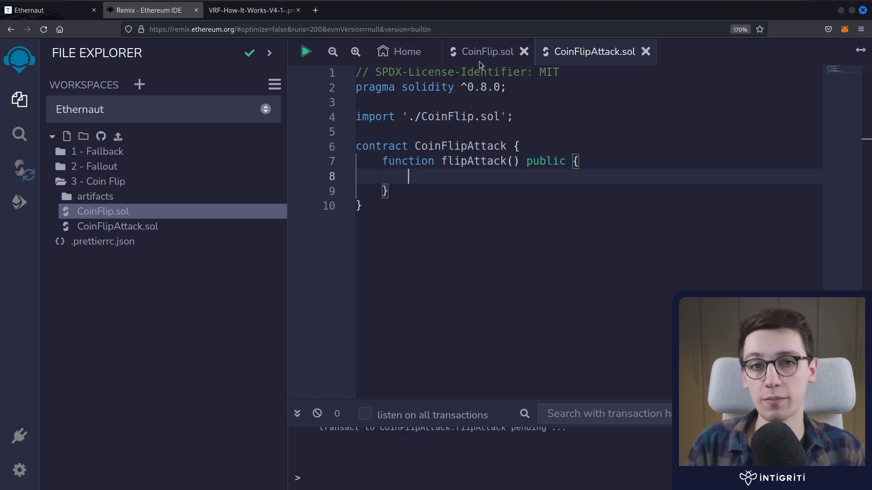
{"action": "mouse_move", "coordinate": [485, 51]}
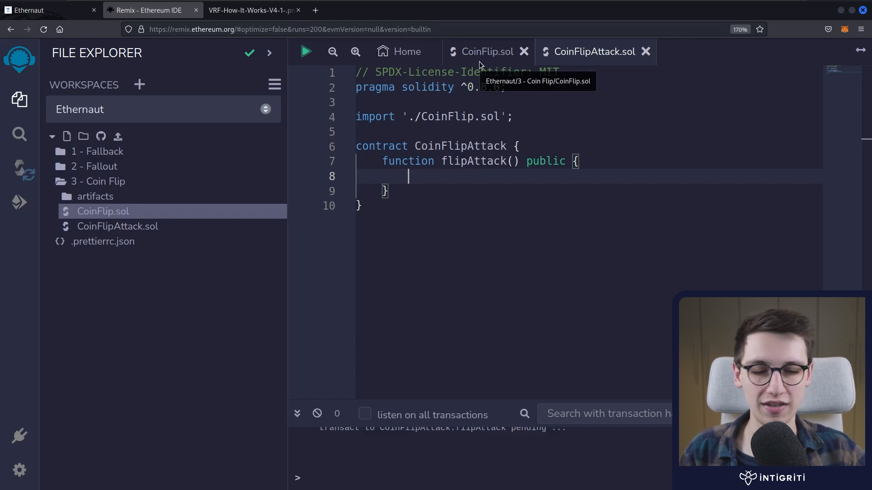
{"action": "mouse_move", "coordinate": [482, 65]}
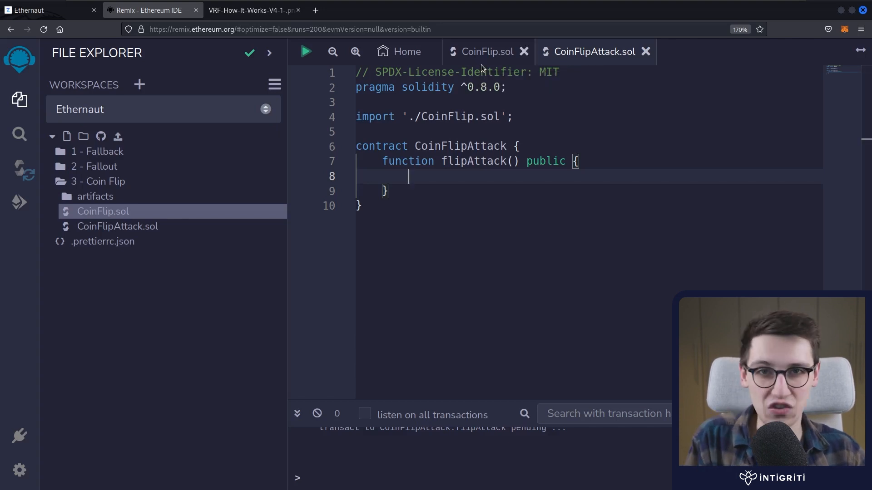
Copy the blockValue, coinFlip and side calculation and the FACTOR constant from CoinFlip.sol into CoinFlipAttack
{"action": "left_click", "coordinate": [486, 50]}
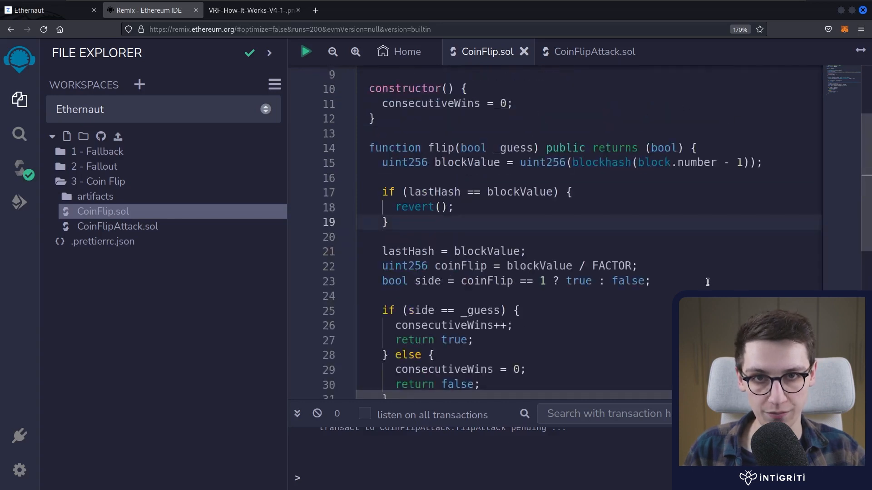
{"action": "left_click_drag", "start_coordinate": [382, 163], "coordinate": [649, 281]}
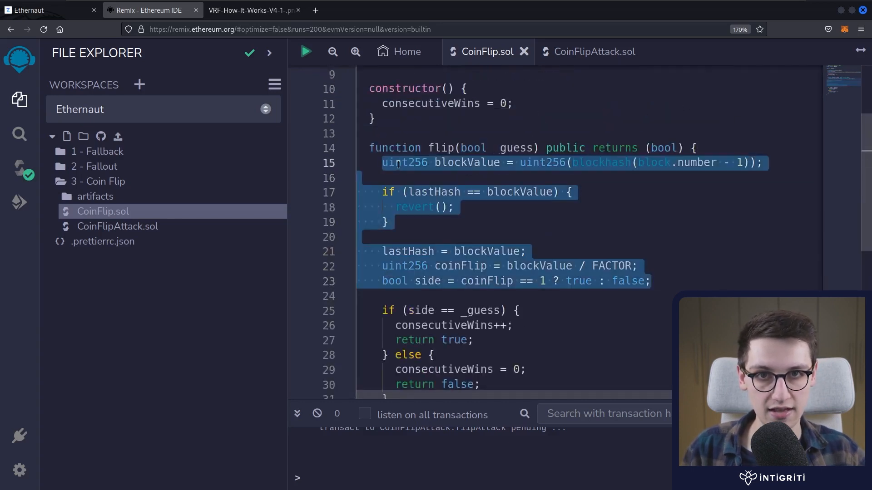
{"action": "left_click", "coordinate": [594, 51]}
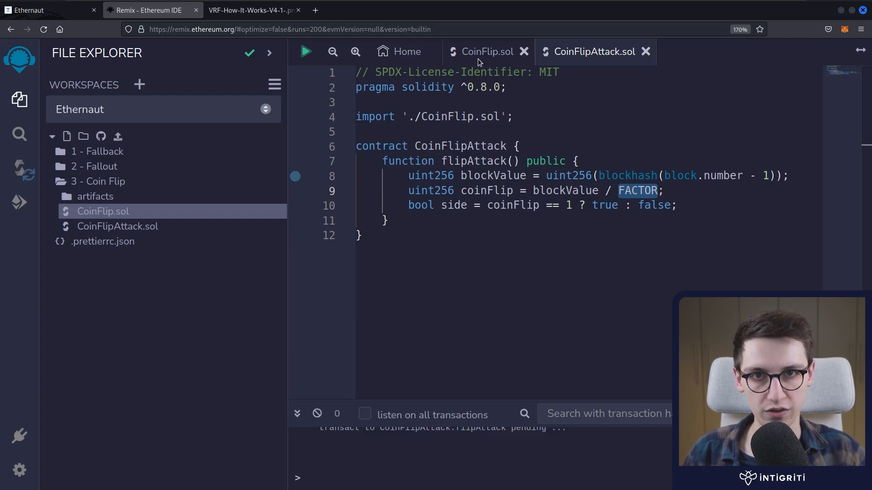
{"action": "left_click", "coordinate": [485, 51]}
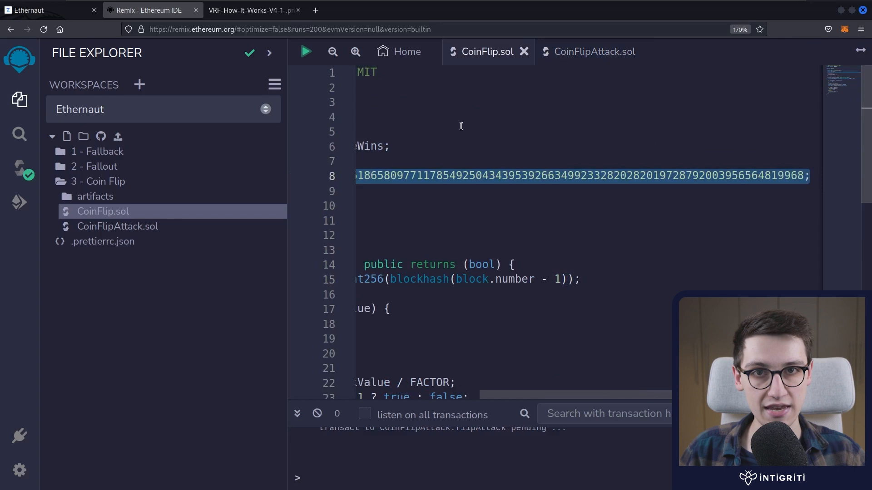
{"action": "left_click", "coordinate": [594, 51]}
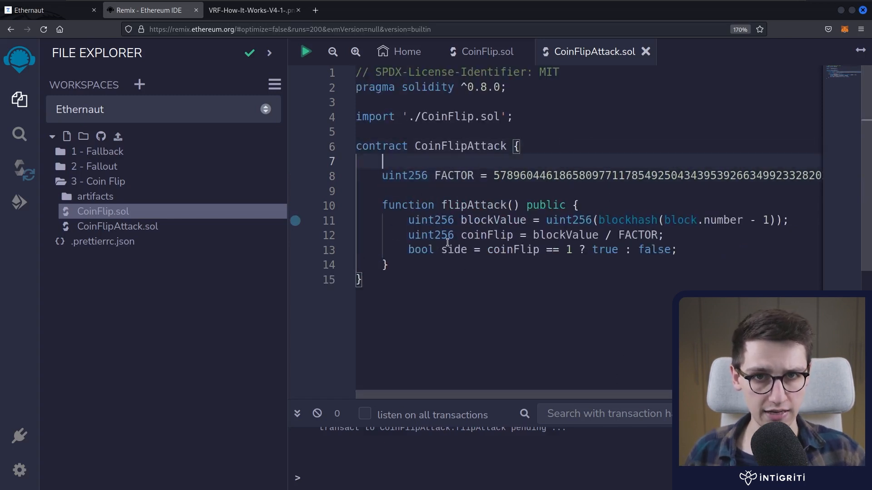
Add a flip() call after the side calculation inside flipAttack
{"action": "double_click", "coordinate": [453, 249]}
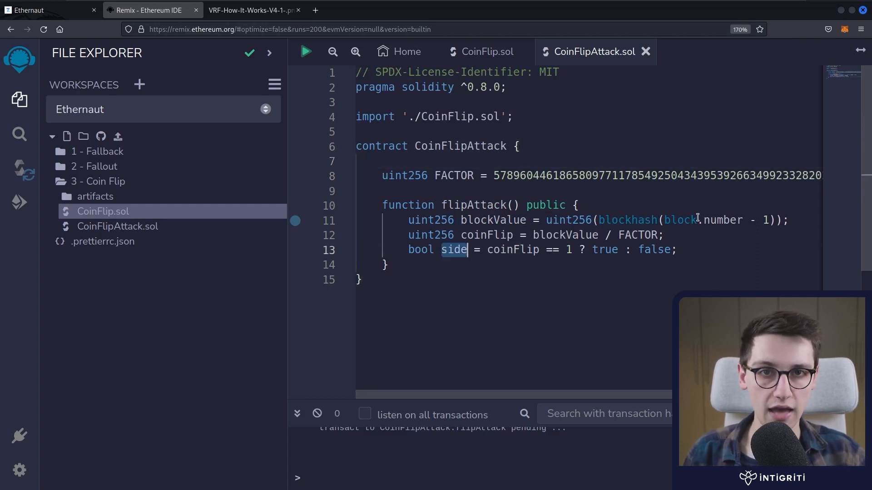
{"action": "double_click", "coordinate": [699, 220]}
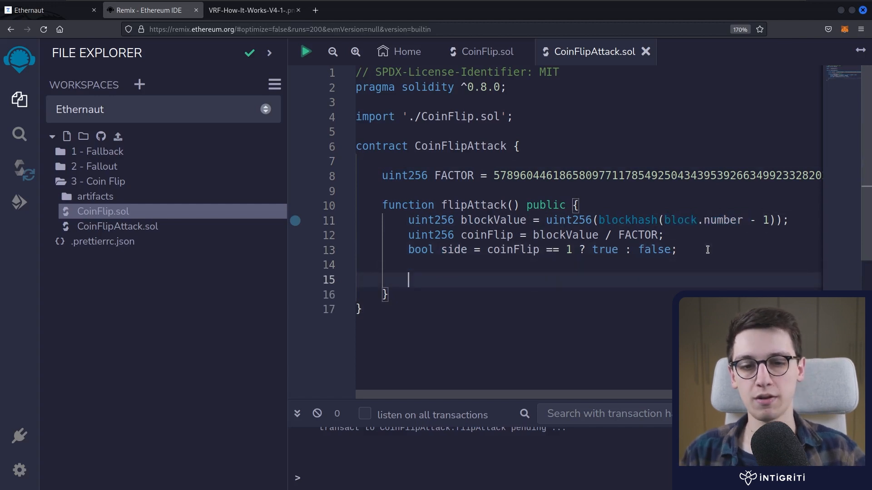
{"action": "type", "text": "flip)"}
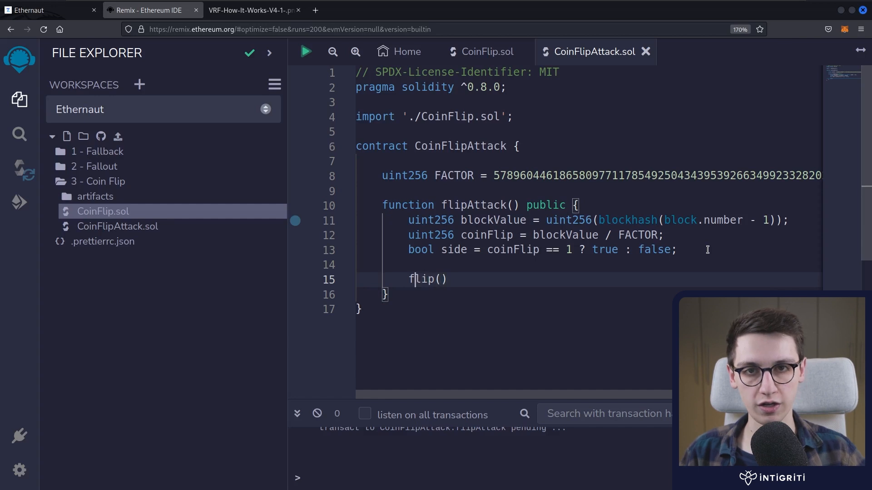
{"action": "double_click", "coordinate": [427, 279]}
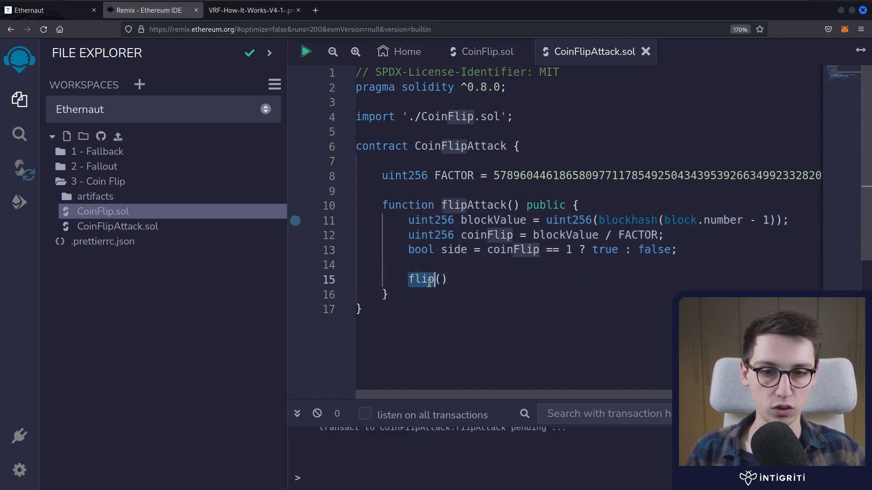
Check CoinFlip.sol's flip signature and leave a blank line under the contract header
{"action": "left_click", "coordinate": [487, 51]}
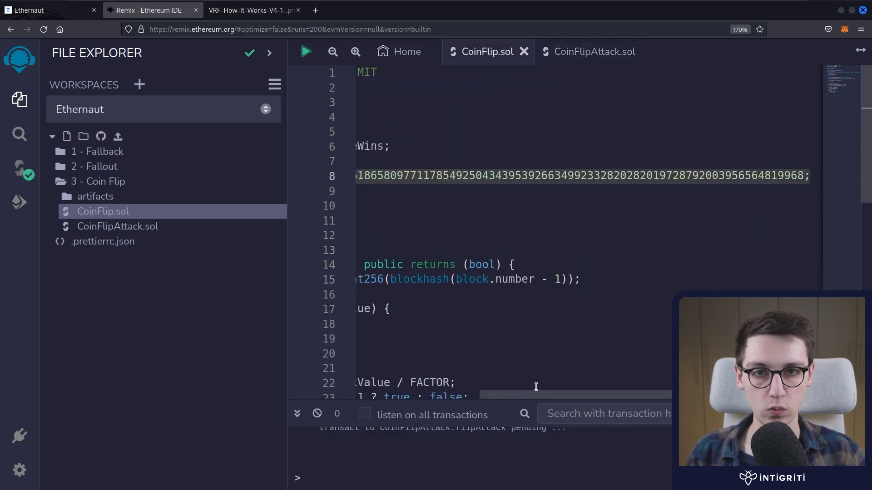
{"action": "scroll", "scroll_direction": "down", "scroll_amount": 3}
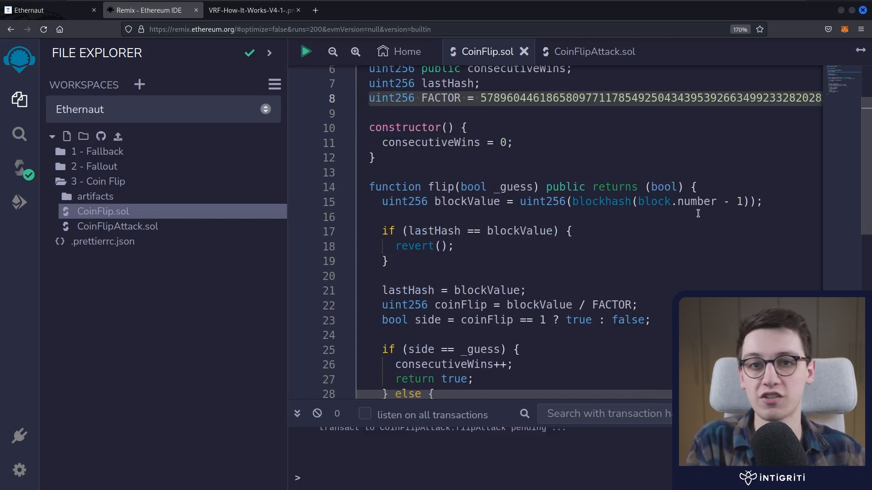
{"action": "left_click", "coordinate": [594, 51]}
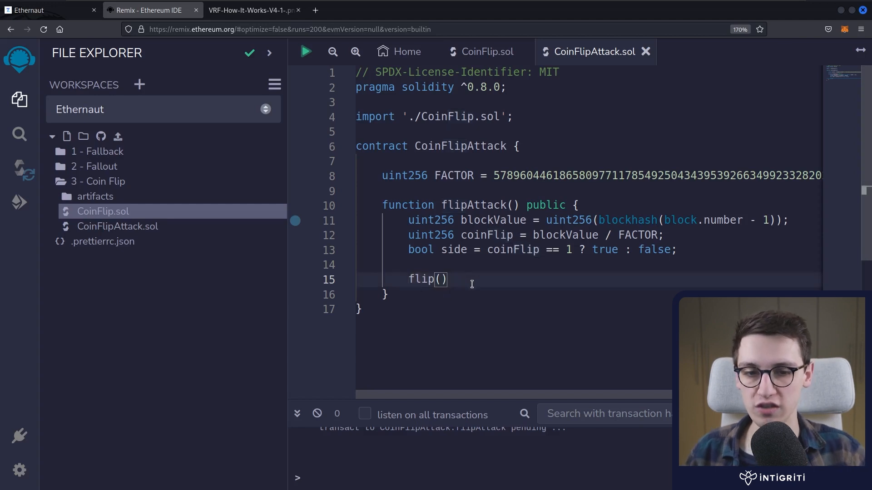
{"action": "double_click", "coordinate": [421, 278]}
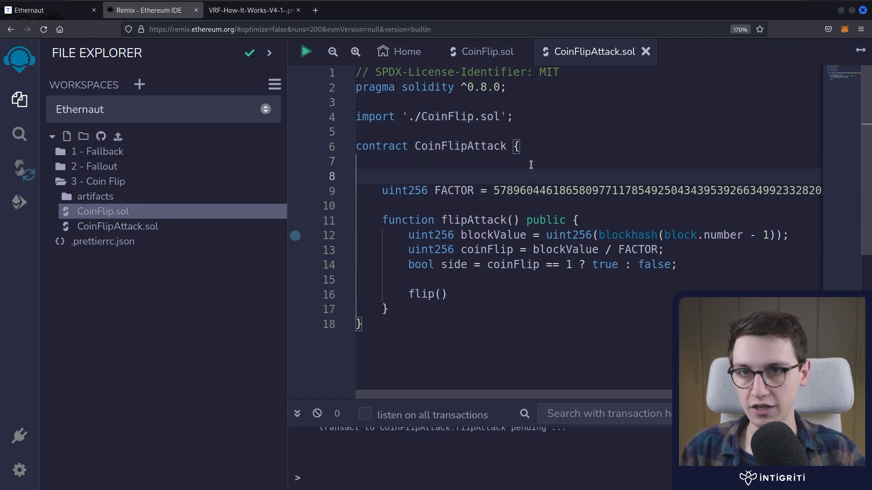
Declare 'CoinFlip public victimContract;' and a constructor taking address _victimContractAddress
{"action": "type", "text": "CoinFlip"}
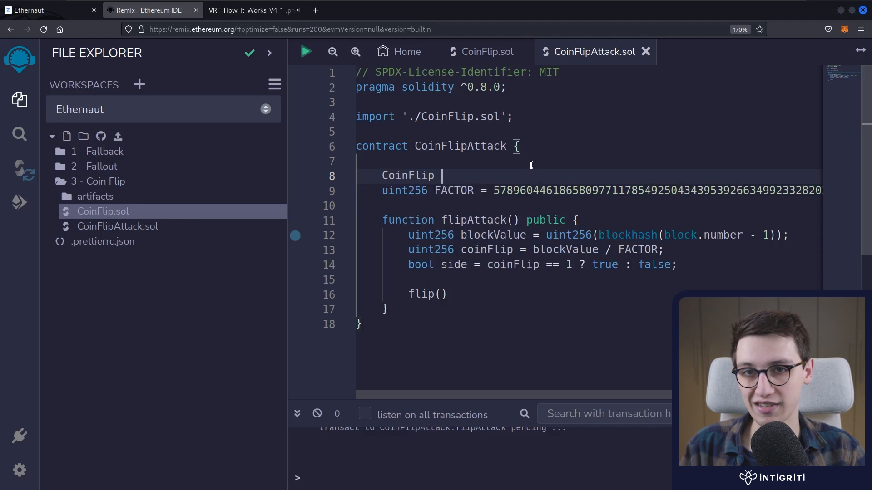
{"action": "type", "text": "public victimContract"}
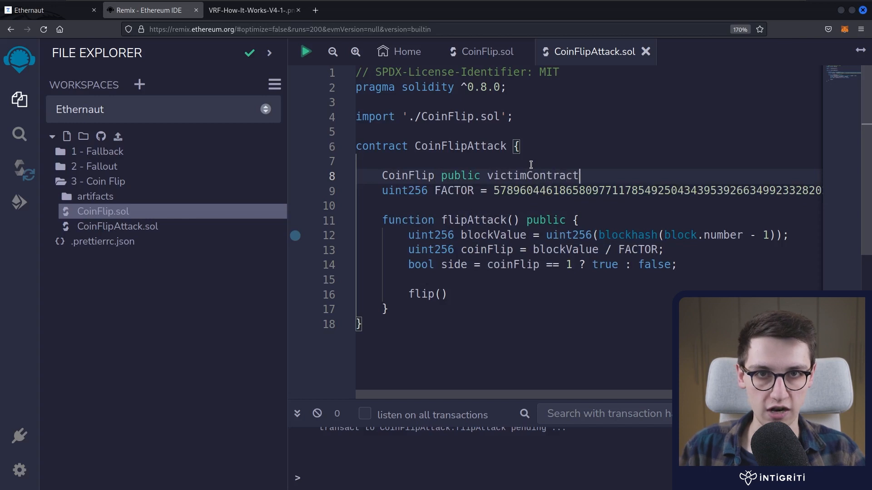
{"action": "type", "text": ";"}
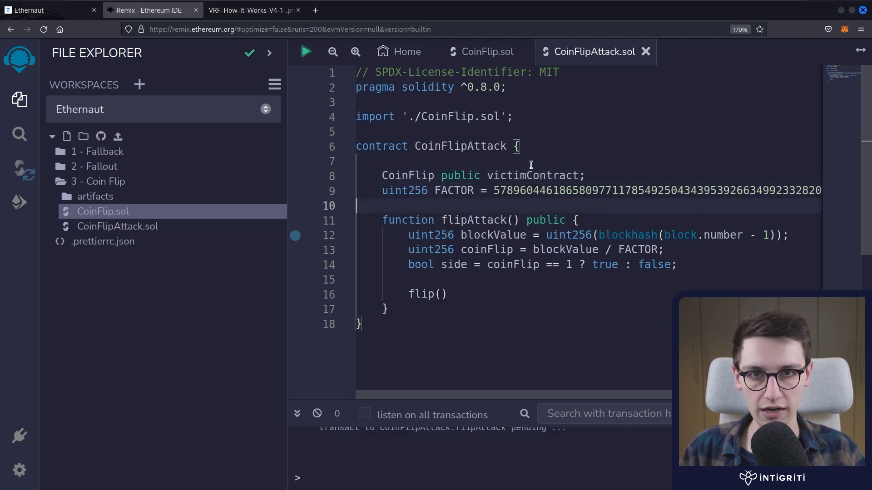
{"action": "type", "text": "contructor("}
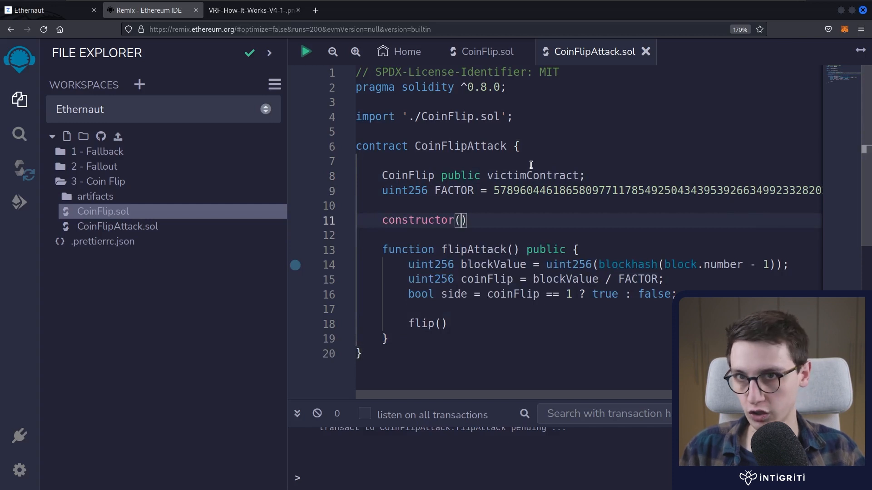
{"action": "type", "text": "address"}
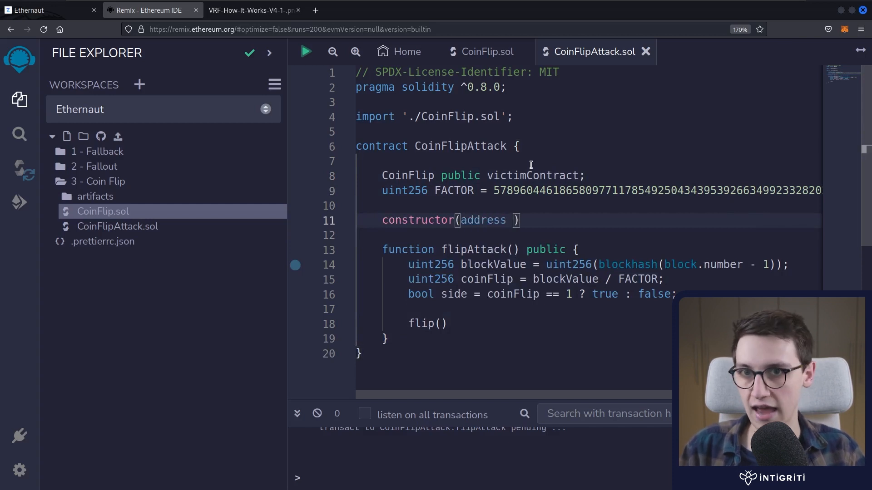
{"action": "type", "text": "_victimCont"}
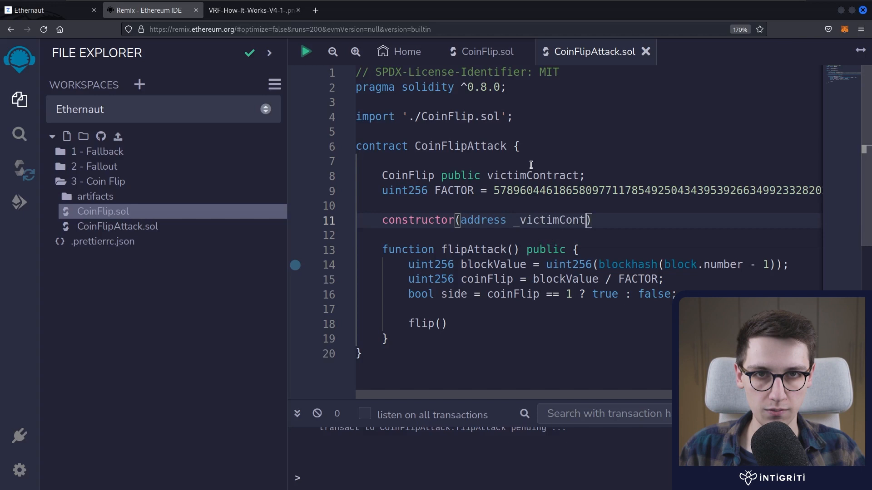
{"action": "type", "text": "ractAddress"}
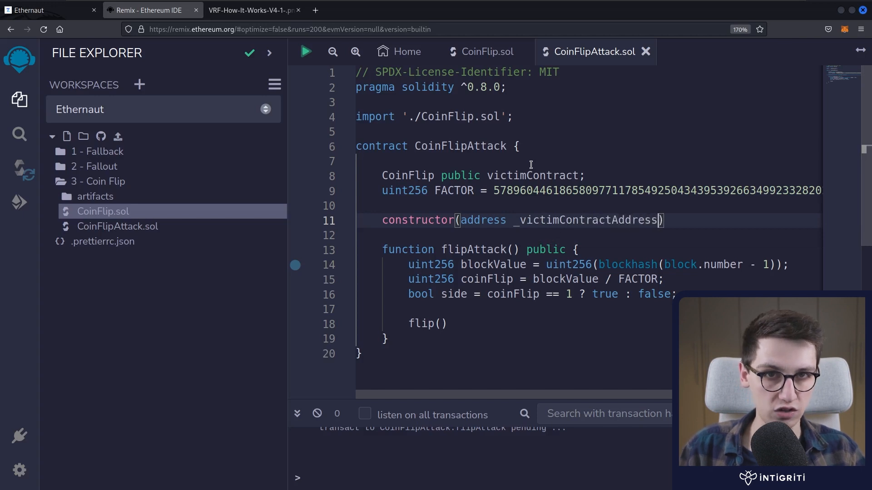
{"action": "type", "text": "{"}
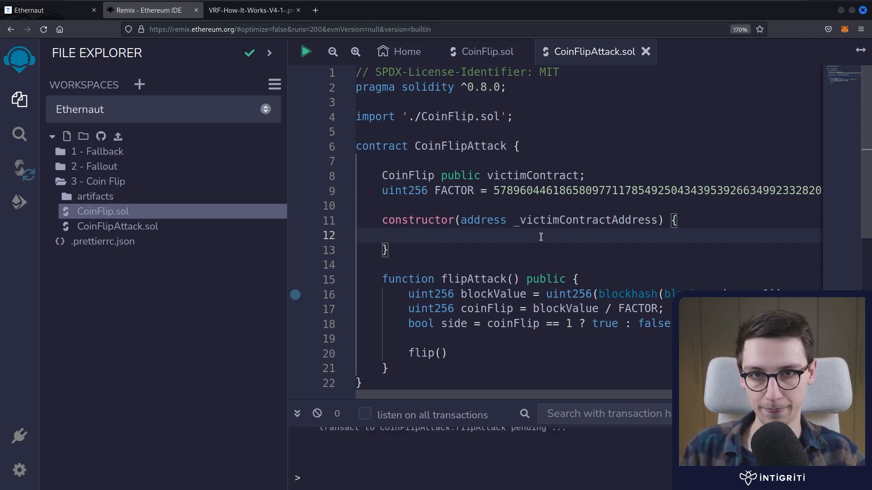
Assign victimContract = CoinFlip(_victimContractAddress) in the constructor, checking against CoinFlip.sol
{"action": "type", "text": "v"}
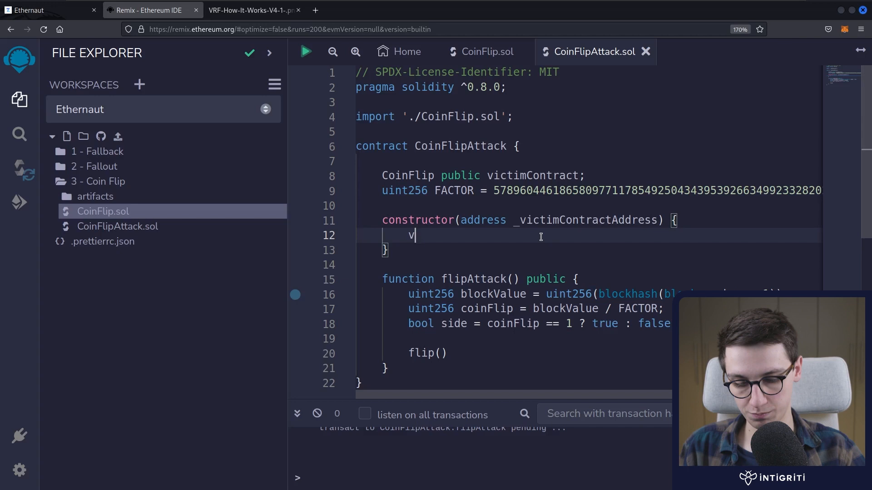
{"action": "type", "text": "ictimContract = _"}
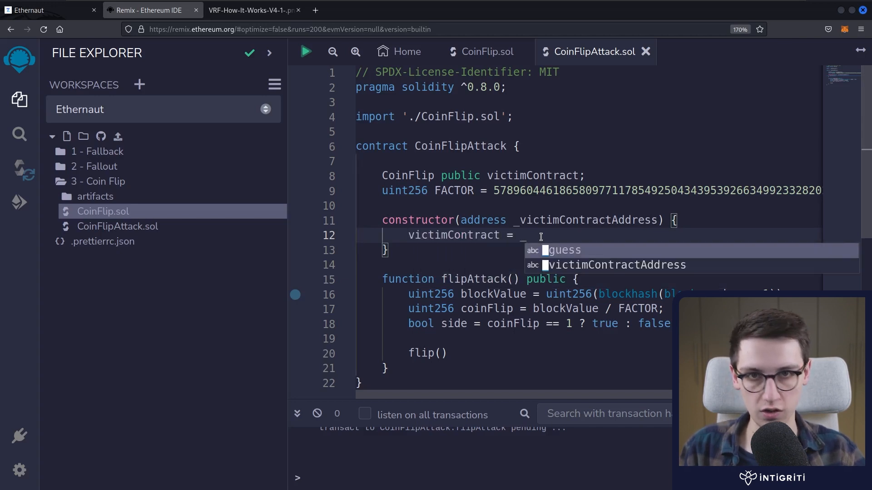
{"action": "type", "text": "CoinFlip("}
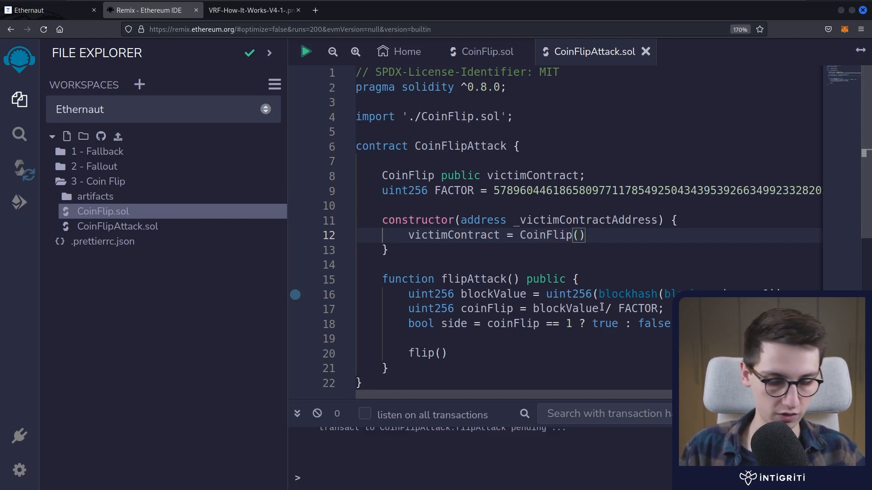
{"action": "type", "text": "_victimContractAddress"}
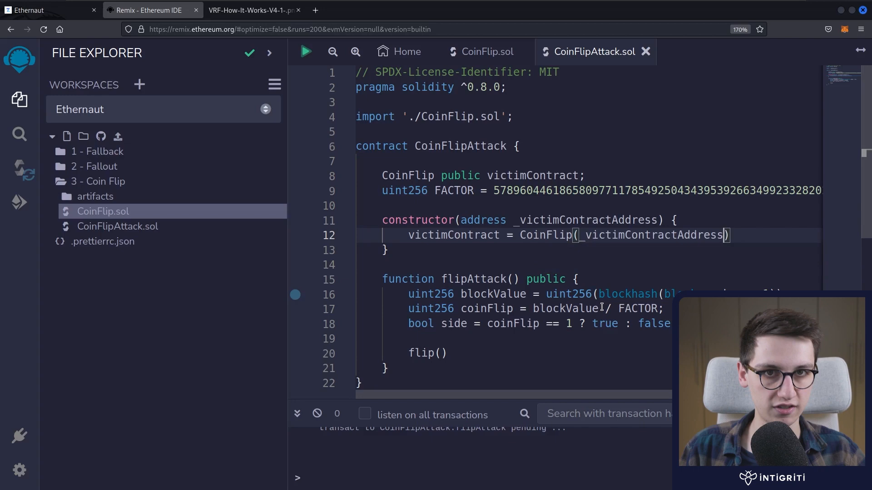
{"action": "left_click", "coordinate": [485, 51]}
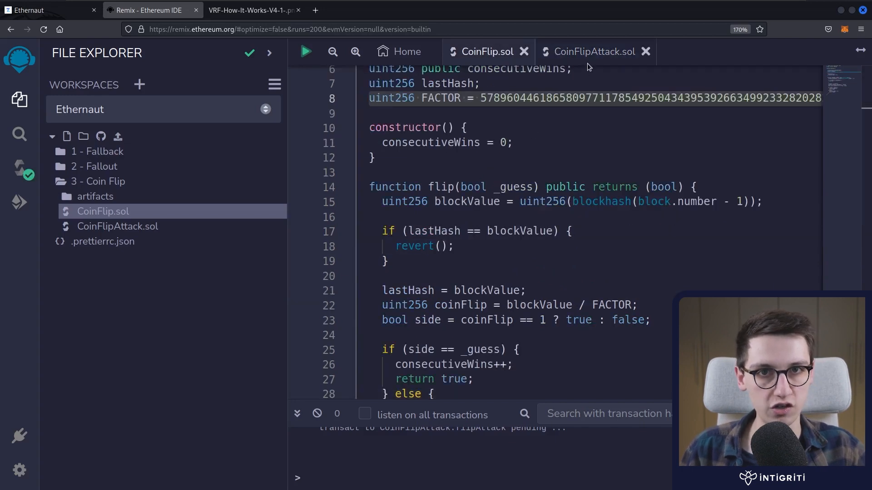
{"action": "left_click", "coordinate": [595, 51]}
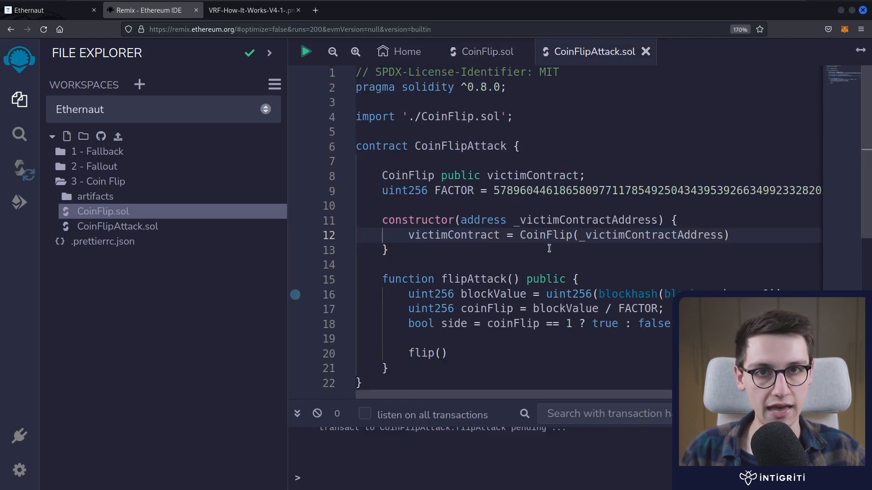
{"action": "double_click", "coordinate": [547, 234]}
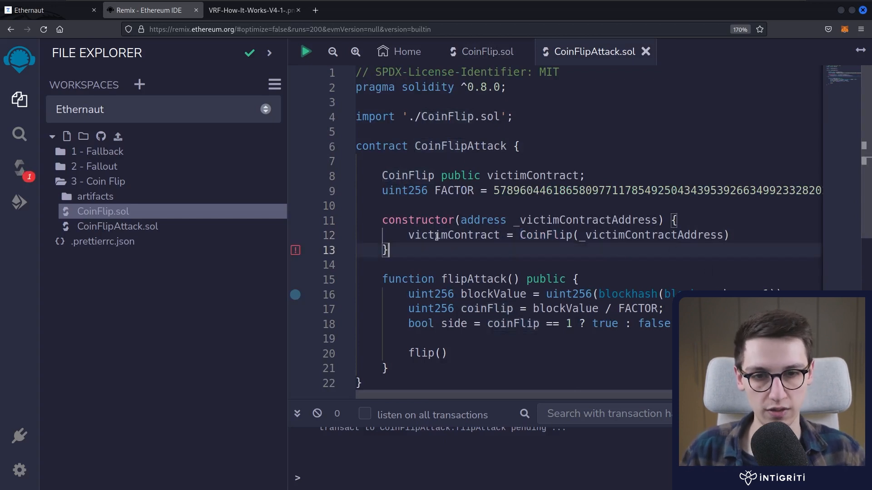
{"action": "double_click", "coordinate": [453, 234]}
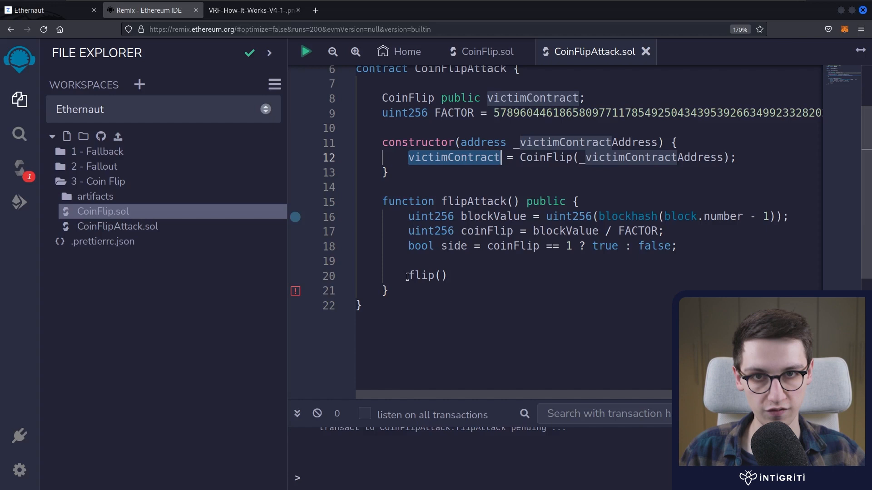
Make flipAttack call victimContract.flip(side); and bring up the Deploy & Run Transactions panel
{"action": "type", "text": "victimContract."}
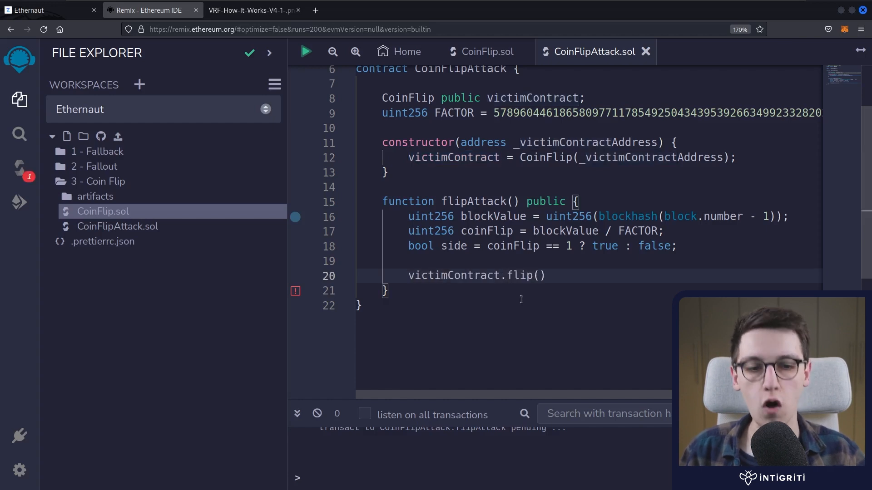
{"action": "type", "text": ";"}
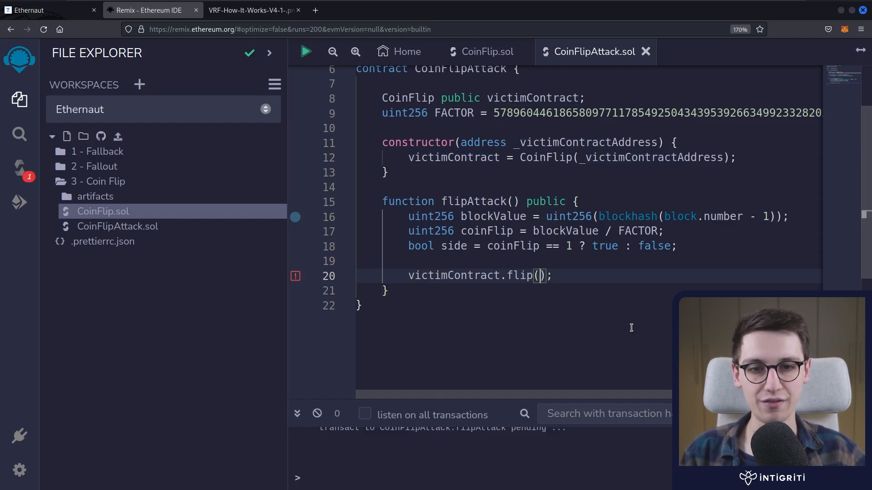
{"action": "type", "text": "side"}
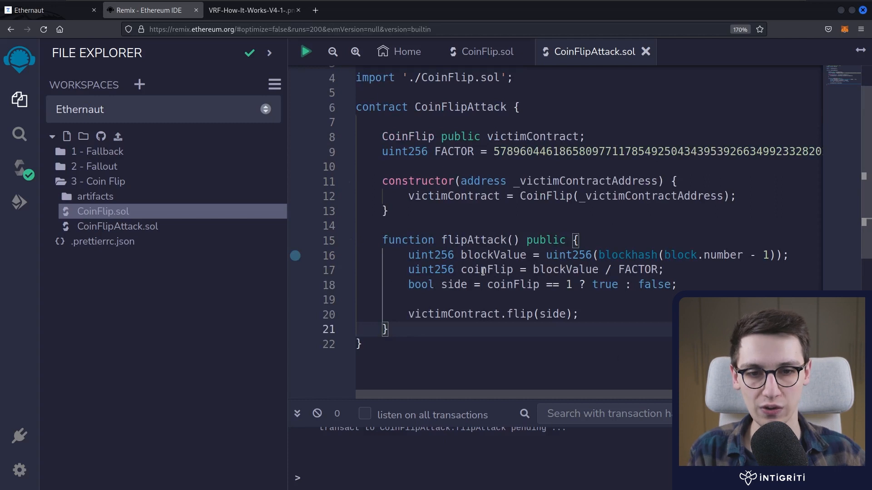
{"action": "left_click", "coordinate": [19, 202]}
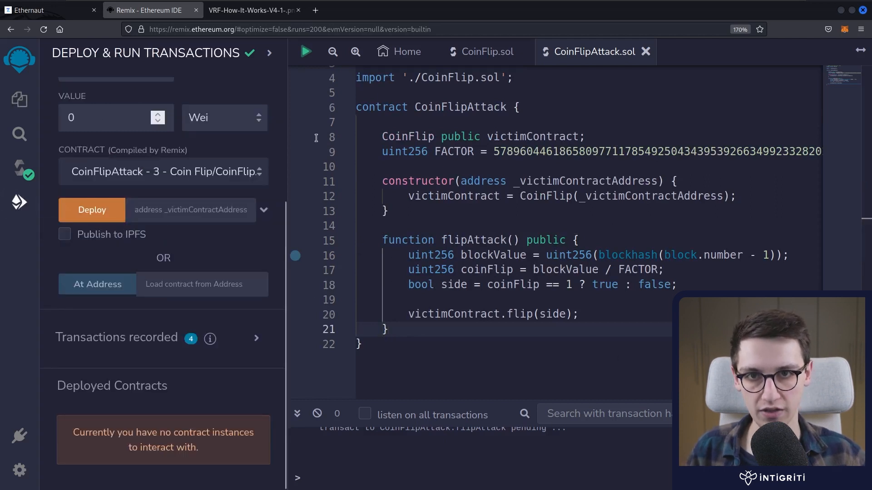
{"action": "mouse_move", "coordinate": [185, 376]}
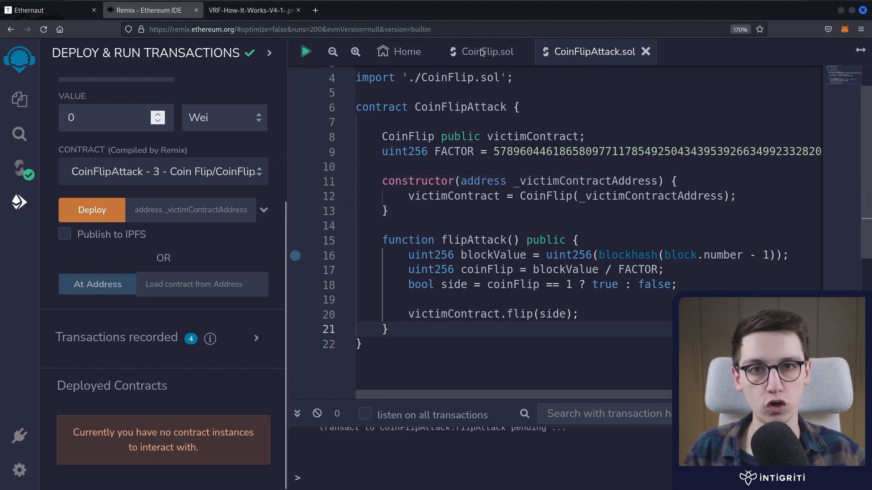
Load the existing CoinFlip instance at its Sepolia address via At Address and read consecutiveWins as 0
{"action": "left_click", "coordinate": [487, 51]}
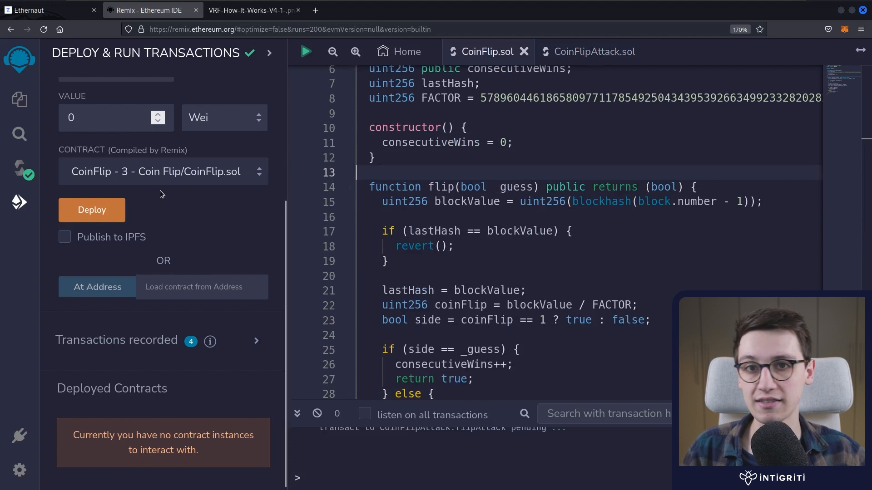
{"action": "mouse_move", "coordinate": [203, 191]}
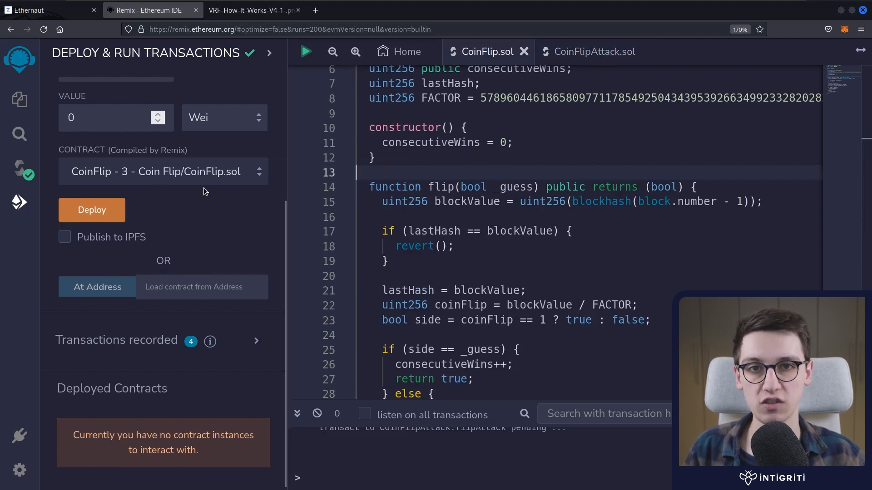
{"action": "mouse_move", "coordinate": [469, 409]}
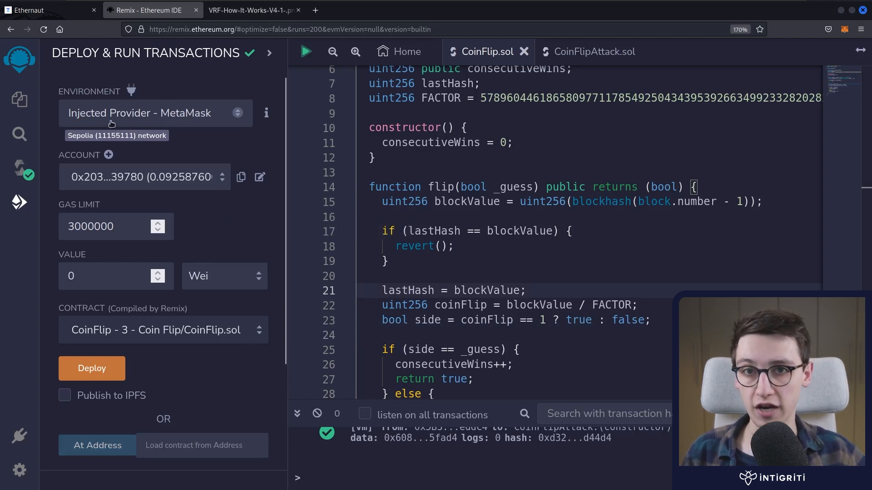
{"action": "mouse_move", "coordinate": [196, 121]}
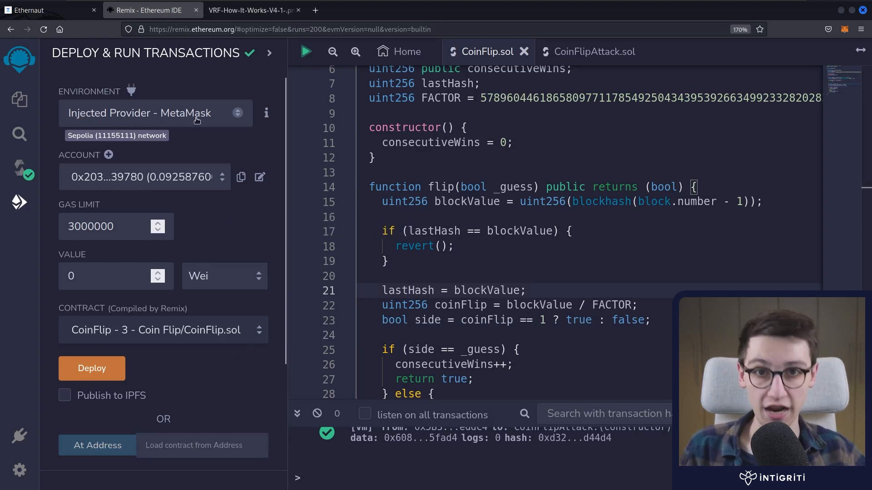
{"action": "left_click", "coordinate": [195, 445]}
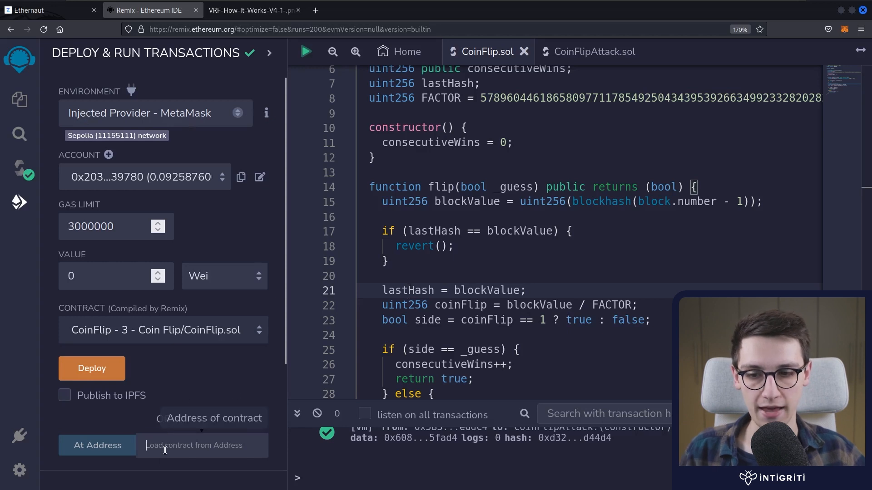
{"action": "type", "text": "636e8c93e3251aBFf7a95FAd4"}
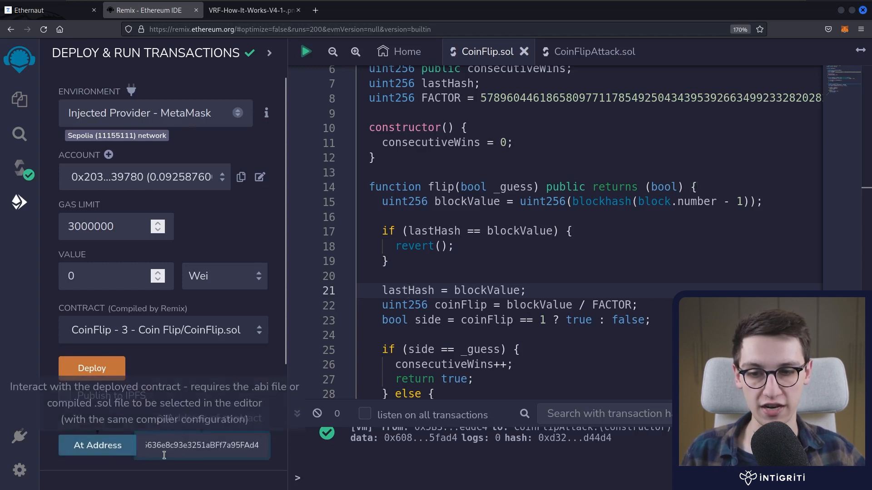
{"action": "mouse_move", "coordinate": [194, 329]}
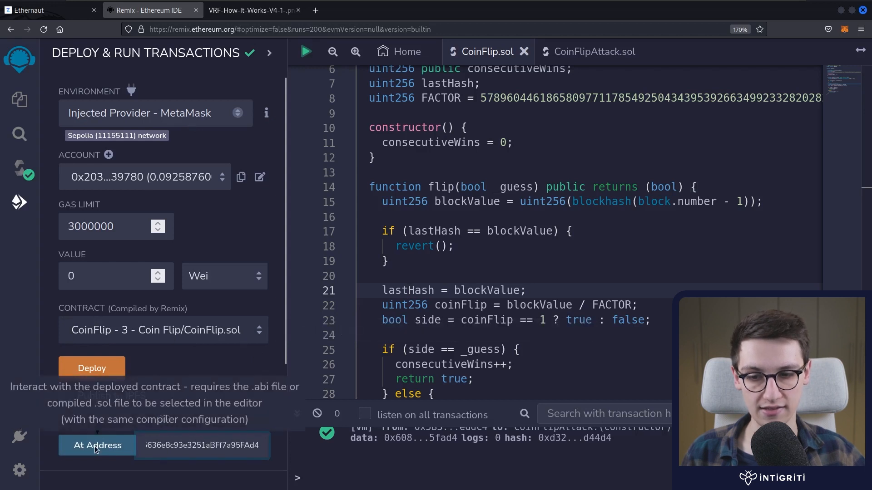
{"action": "left_click", "coordinate": [97, 445]}
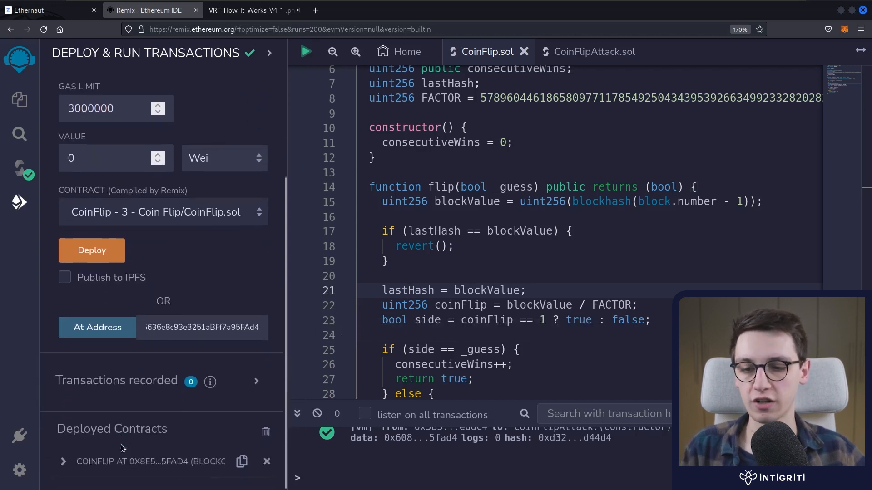
{"action": "mouse_move", "coordinate": [116, 368]}
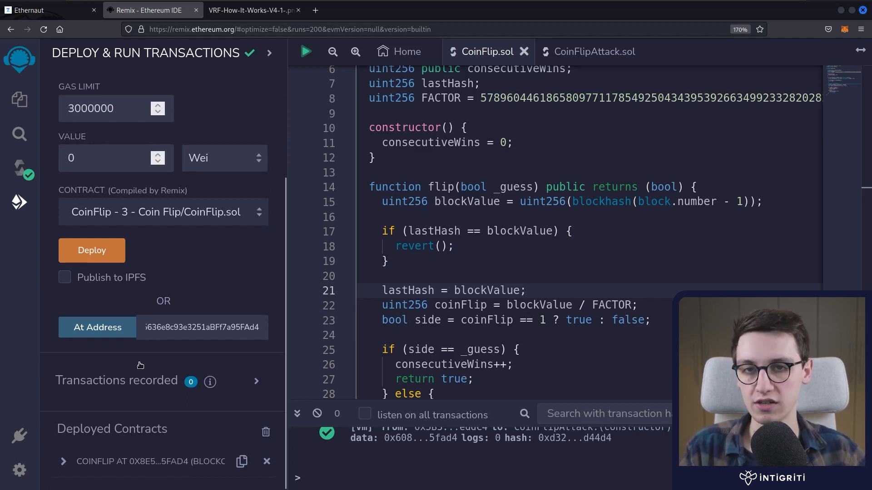
{"action": "mouse_move", "coordinate": [173, 212]}
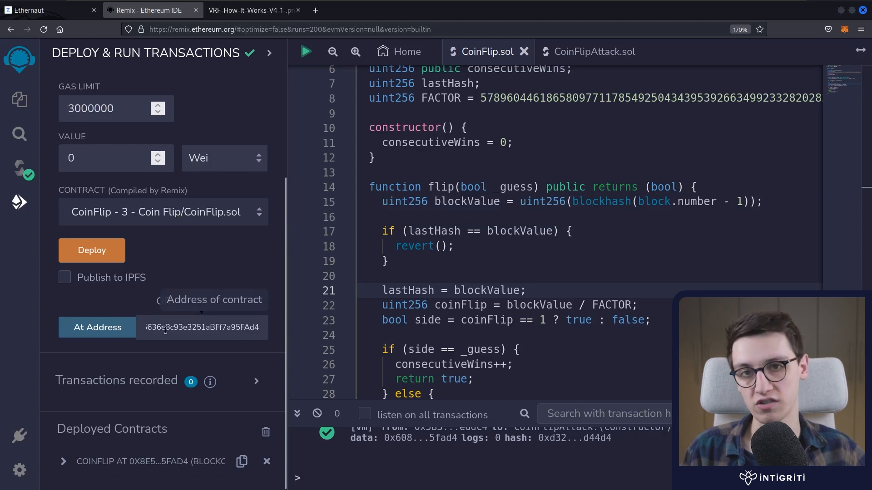
{"action": "left_click", "coordinate": [64, 461]}
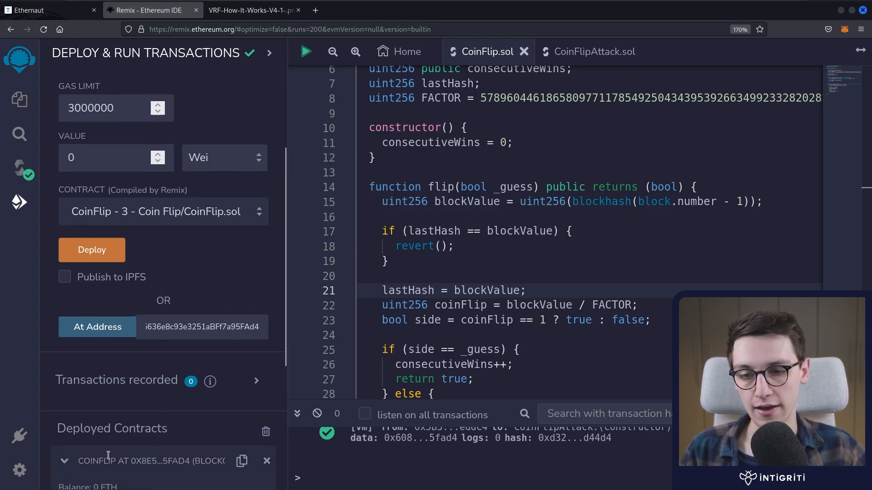
{"action": "scroll", "scroll_direction": "down", "scroll_amount": 3}
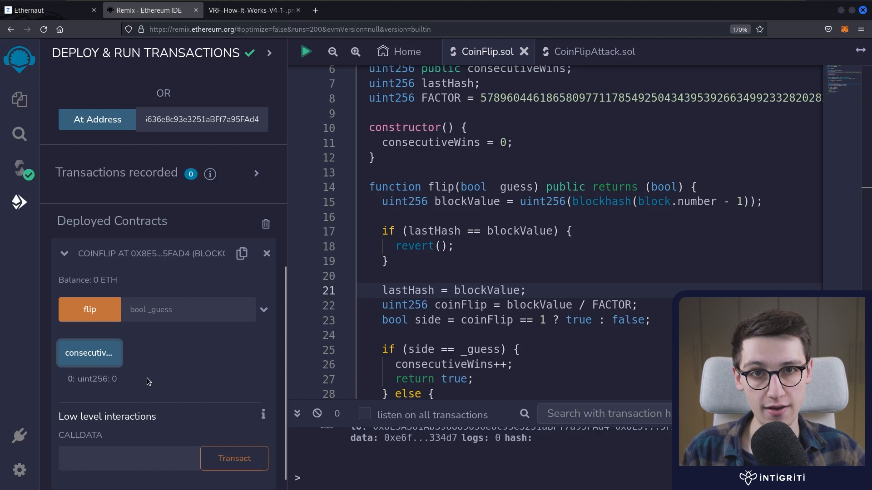
Deploy CoinFlipAttack with the CoinFlip instance address as its constructor argument
{"action": "left_click", "coordinate": [591, 51]}
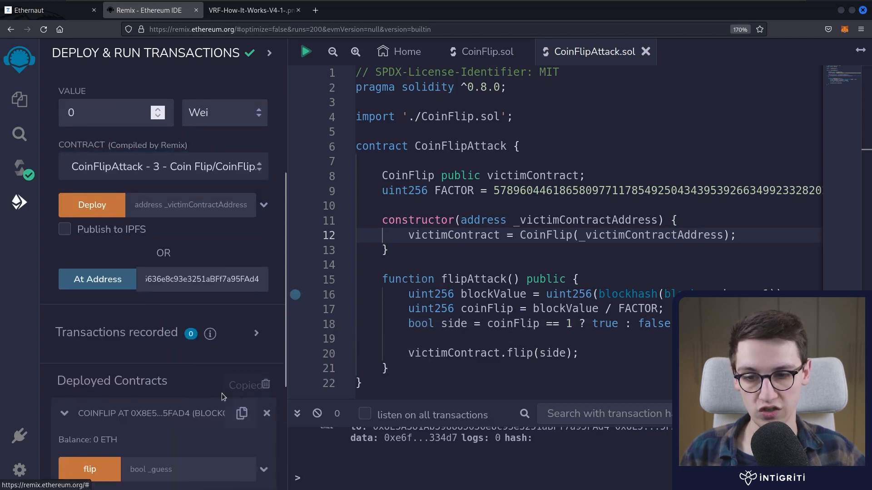
{"action": "left_click", "coordinate": [191, 204]}
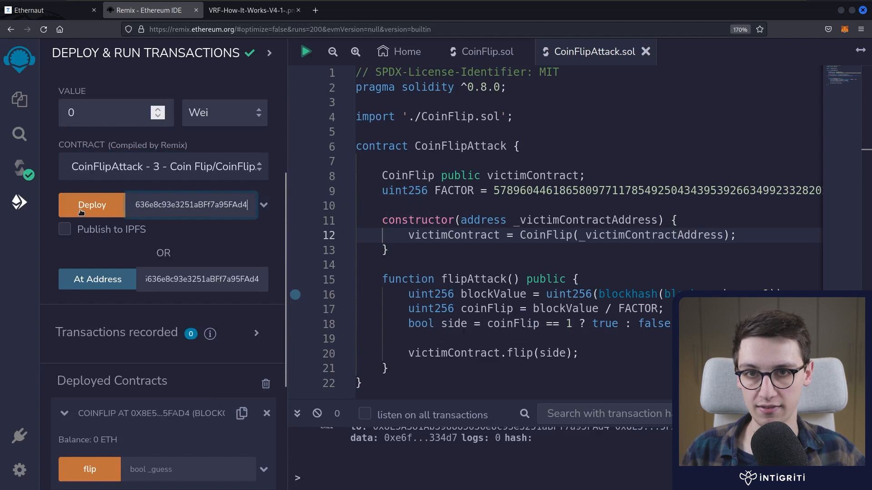
{"action": "left_click", "coordinate": [92, 204]}
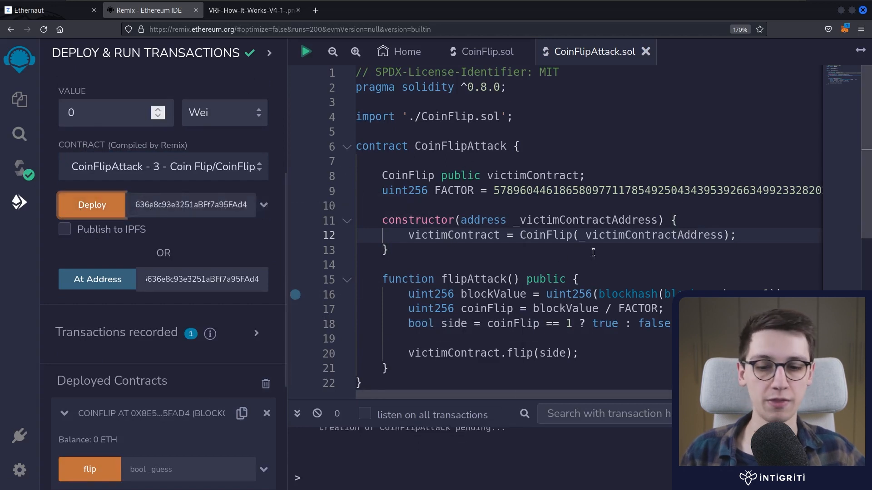
{"action": "left_click", "coordinate": [91, 204]}
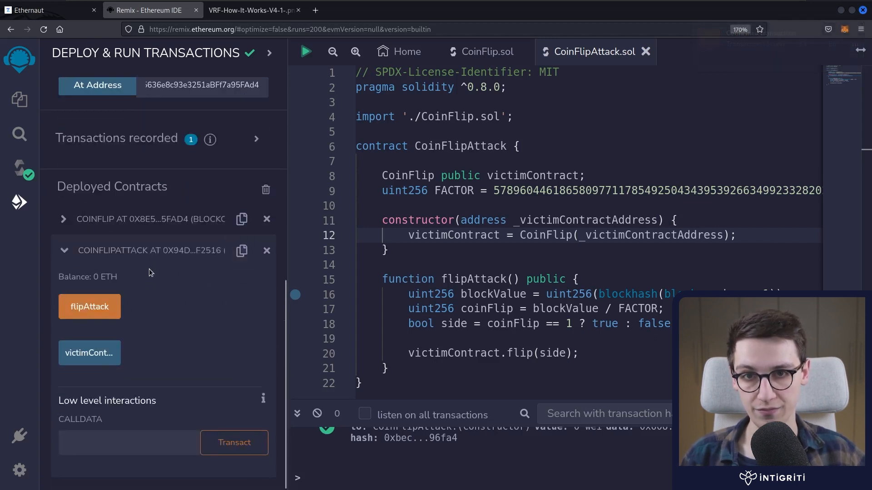
Run flipAttack once, confirm in MetaMask, and read CoinFlip's consecutiveWins as 1
{"action": "left_click", "coordinate": [89, 306]}
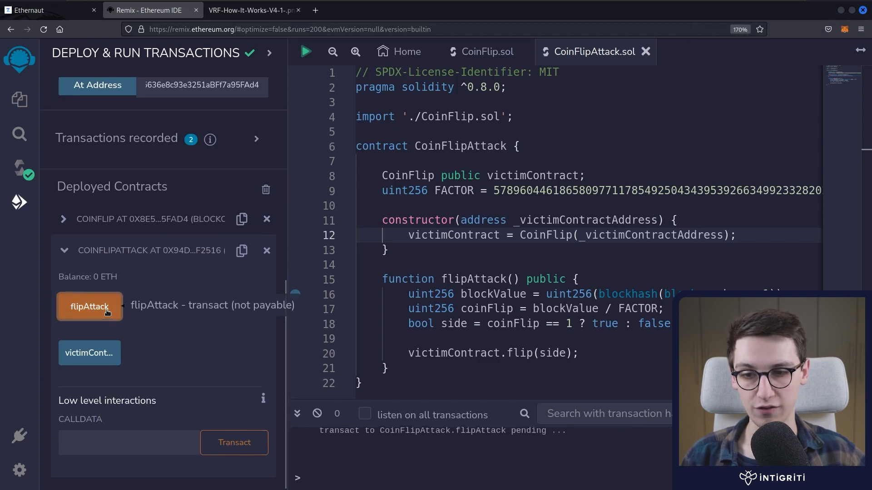
{"action": "left_click", "coordinate": [89, 306]}
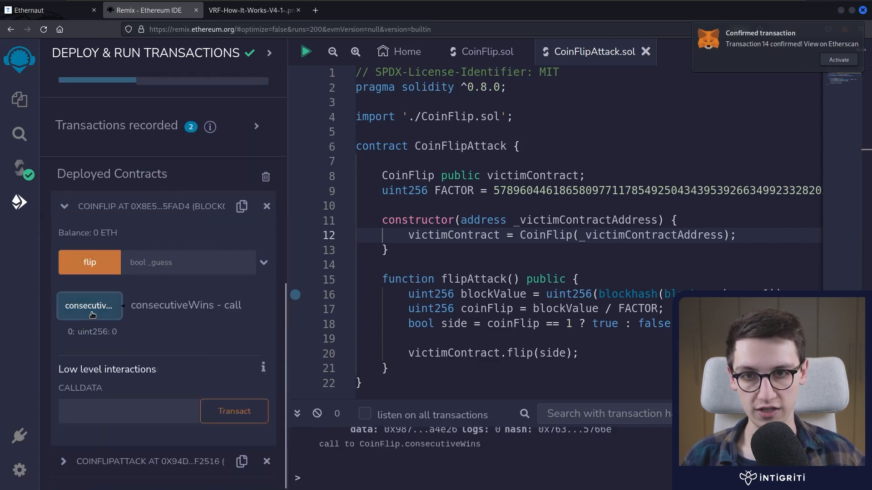
{"action": "left_click", "coordinate": [89, 305]}
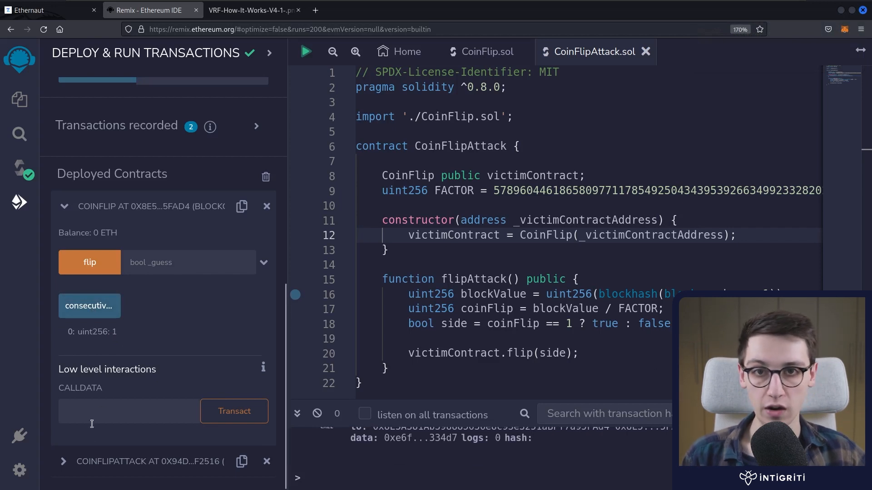
{"action": "mouse_move", "coordinate": [96, 441]}
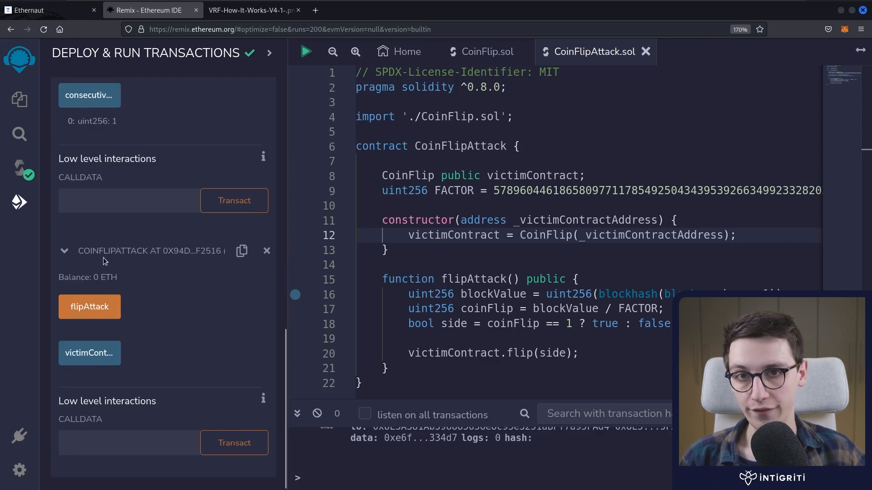
{"action": "mouse_move", "coordinate": [89, 306]}
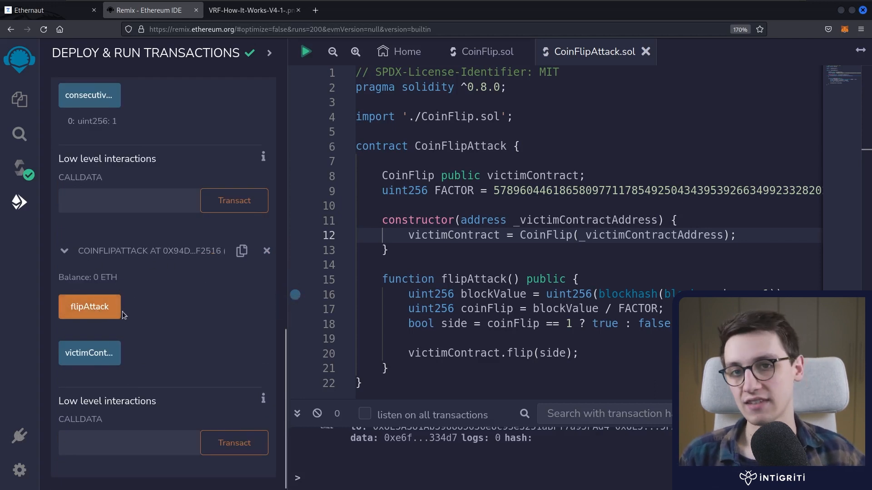
{"action": "mouse_move", "coordinate": [90, 307]}
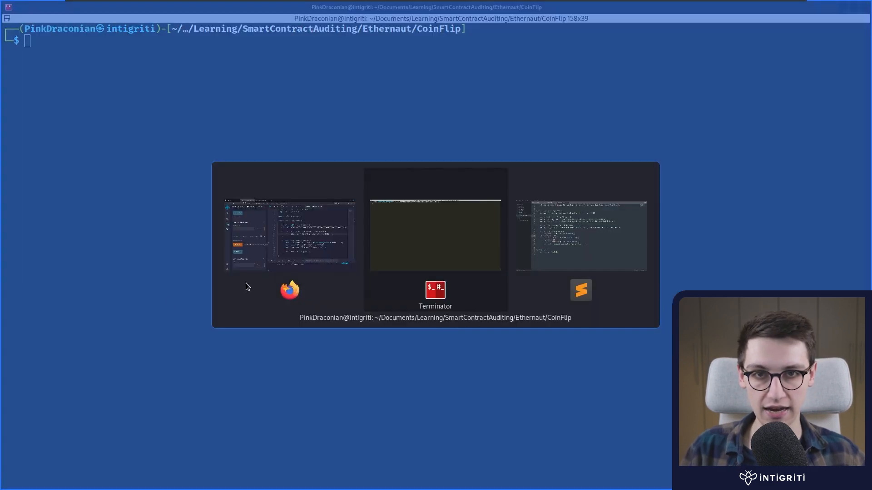
Browse CoinFlipAttack.sol in the contracts folder, then bring up the attack_coin_flip.py Brownie script
{"action": "left_click", "coordinate": [581, 290]}
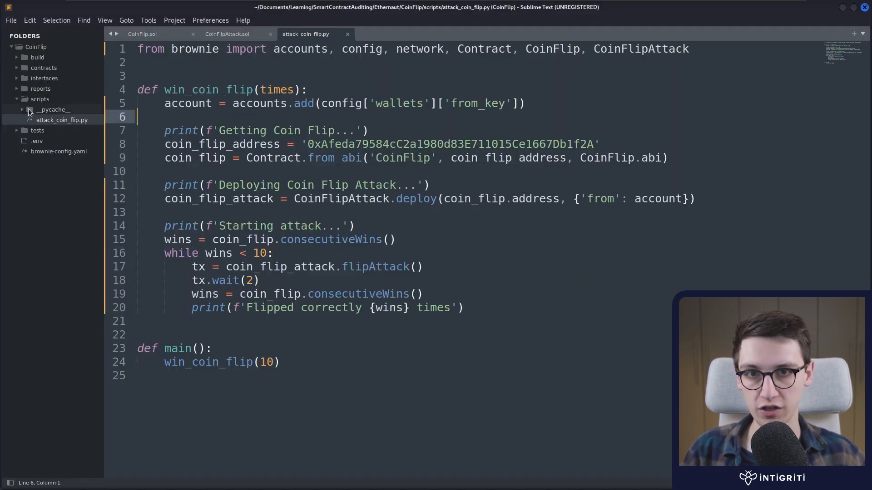
{"action": "left_click", "coordinate": [18, 99]}
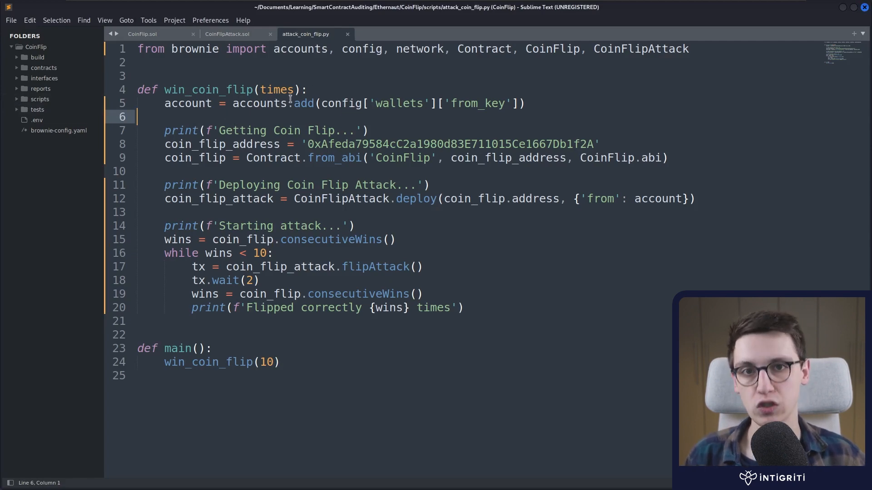
{"action": "mouse_move", "coordinate": [380, 218]}
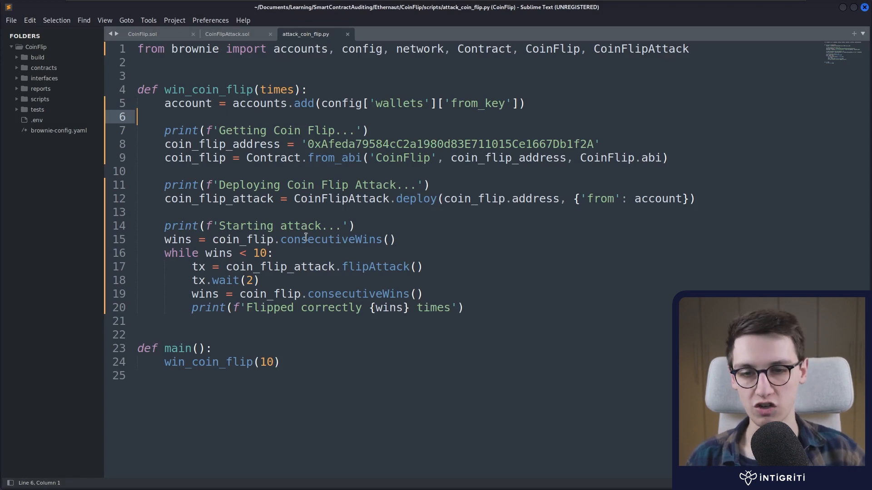
{"action": "mouse_move", "coordinate": [180, 384]}
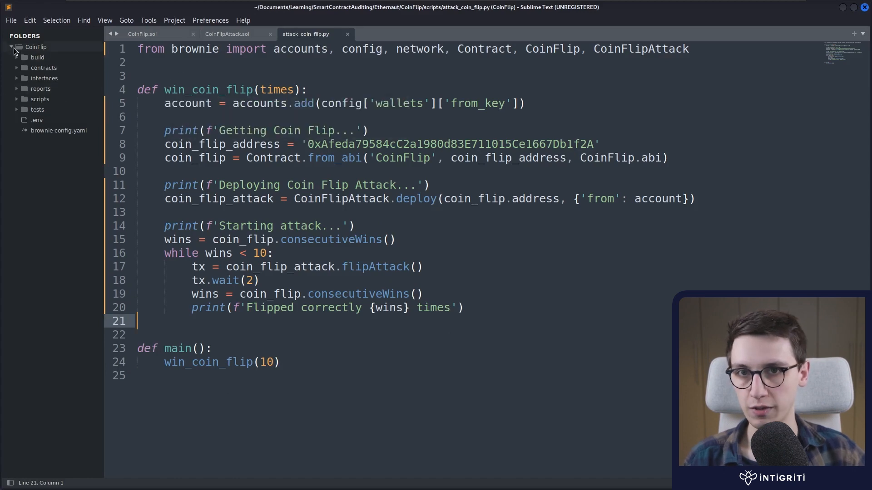
{"action": "left_click", "coordinate": [43, 67]}
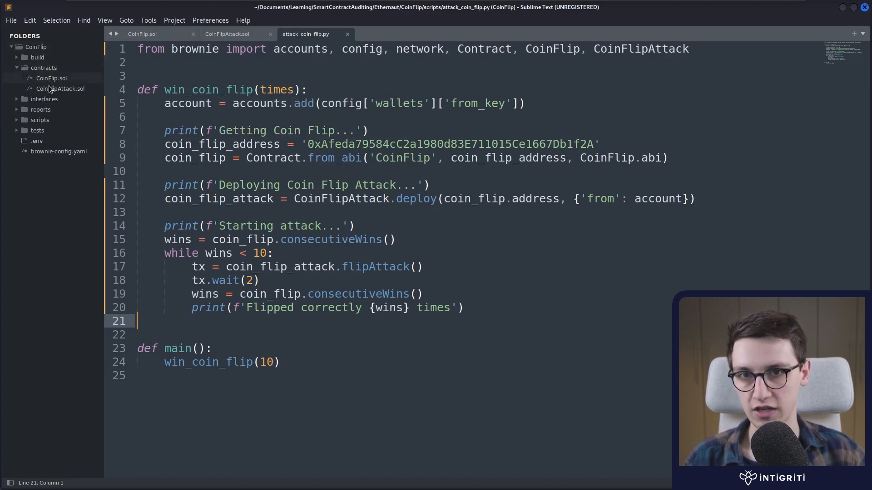
{"action": "left_click", "coordinate": [142, 34]}
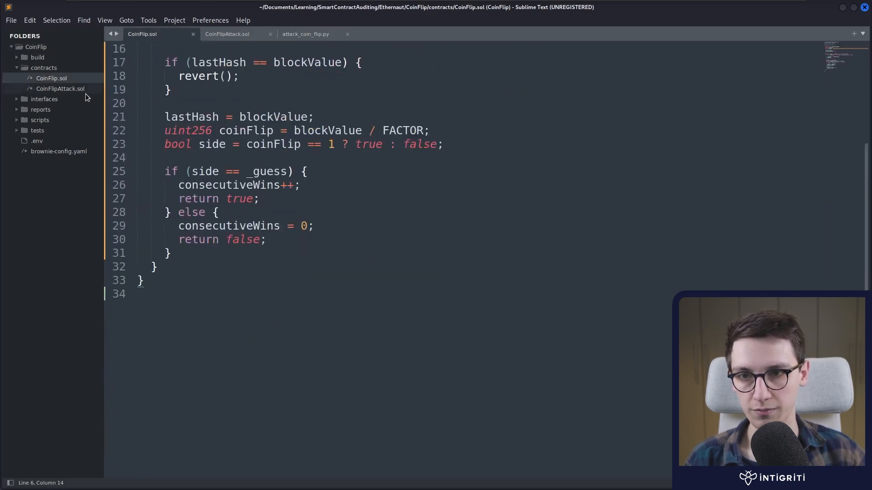
{"action": "left_click", "coordinate": [227, 34]}
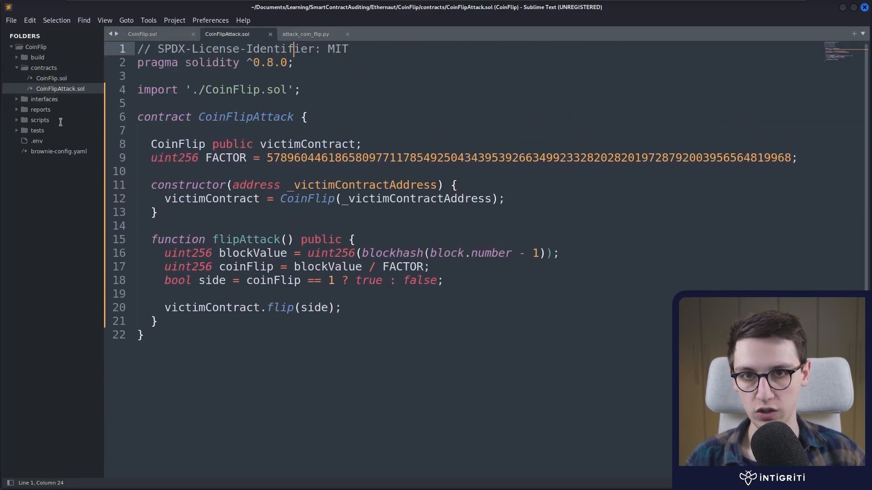
{"action": "mouse_move", "coordinate": [24, 99]}
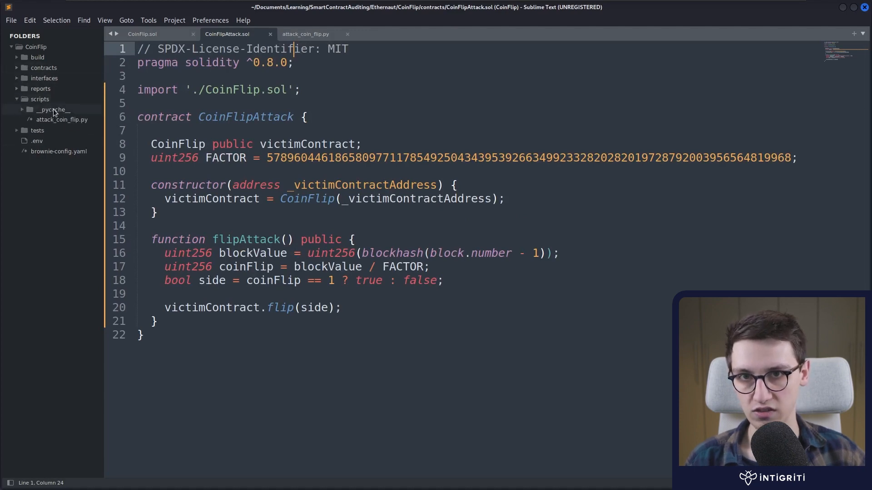
{"action": "left_click", "coordinate": [305, 34]}
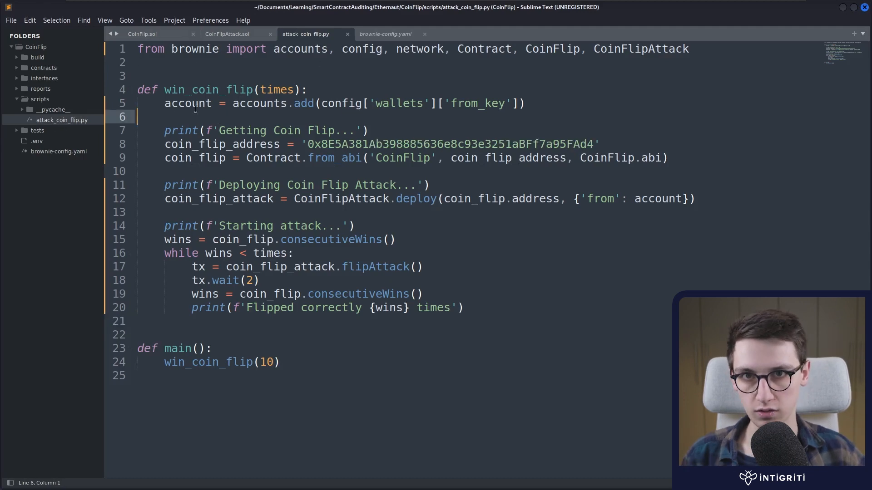
Highlight win_coin_flip, the accounts.add config lookup and the CoinFlip address while explaining the script
{"action": "double_click", "coordinate": [207, 90]}
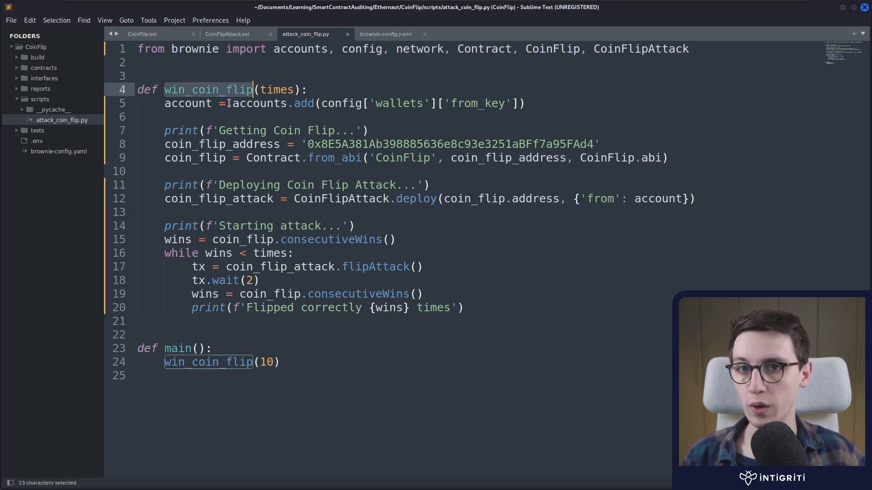
{"action": "double_click", "coordinate": [276, 90]}
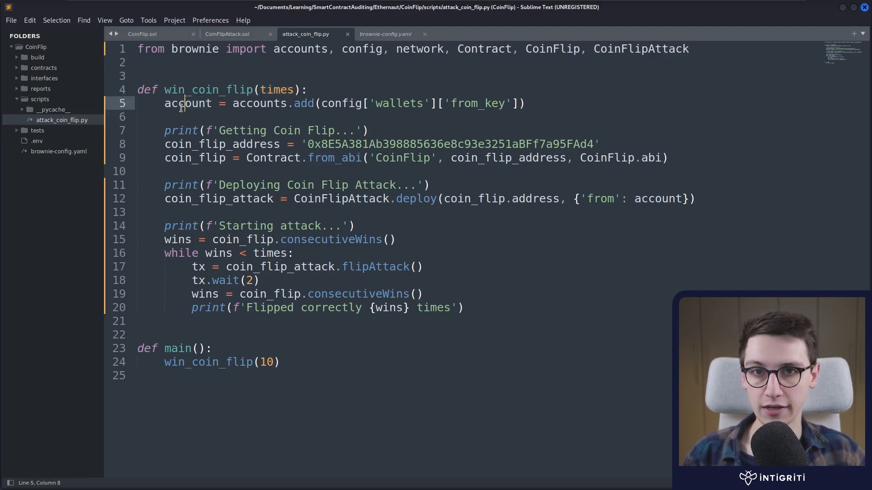
{"action": "left_click", "coordinate": [233, 103]}
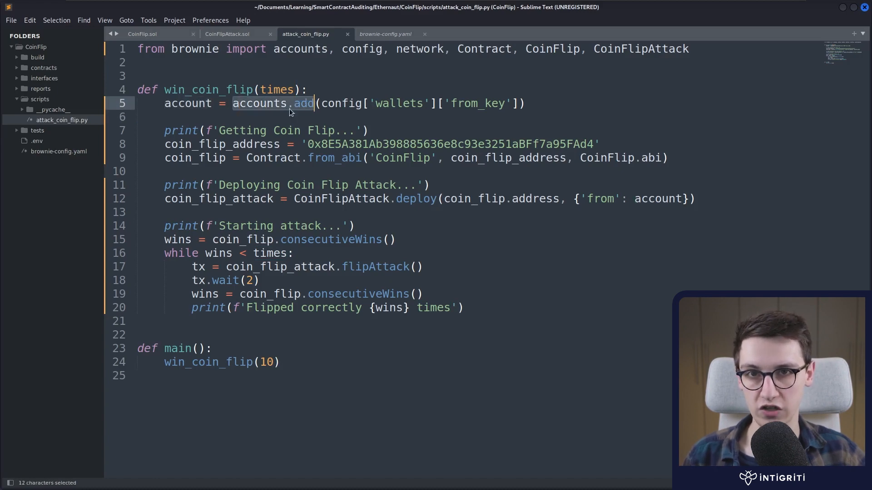
{"action": "left_click_drag", "start_coordinate": [289, 104], "coordinate": [516, 103]}
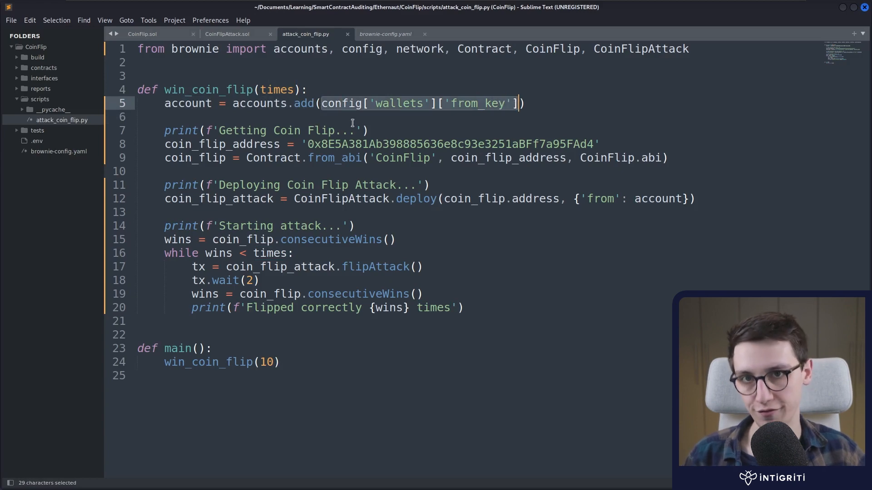
{"action": "left_click", "coordinate": [138, 118]}
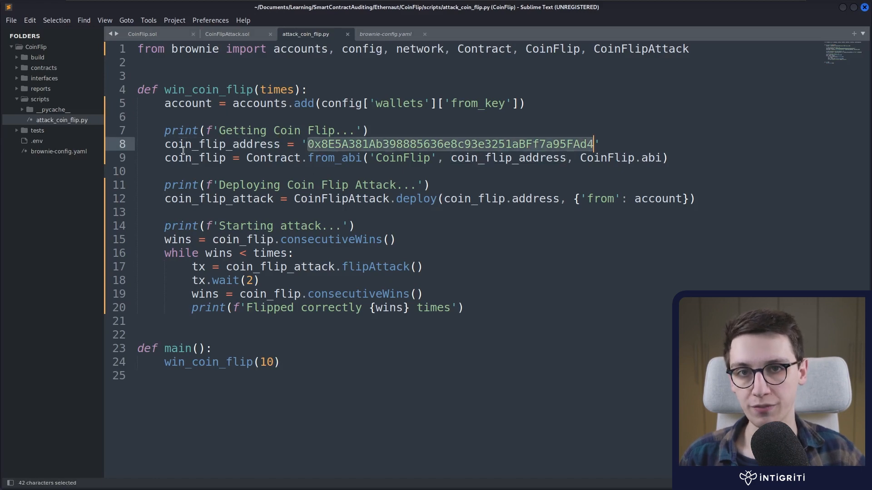
{"action": "double_click", "coordinate": [194, 157]}
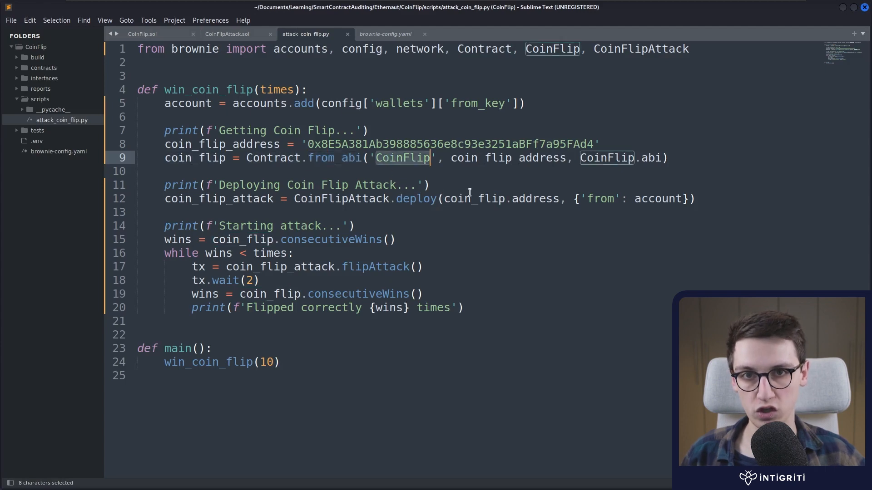
{"action": "mouse_move", "coordinate": [419, 174]}
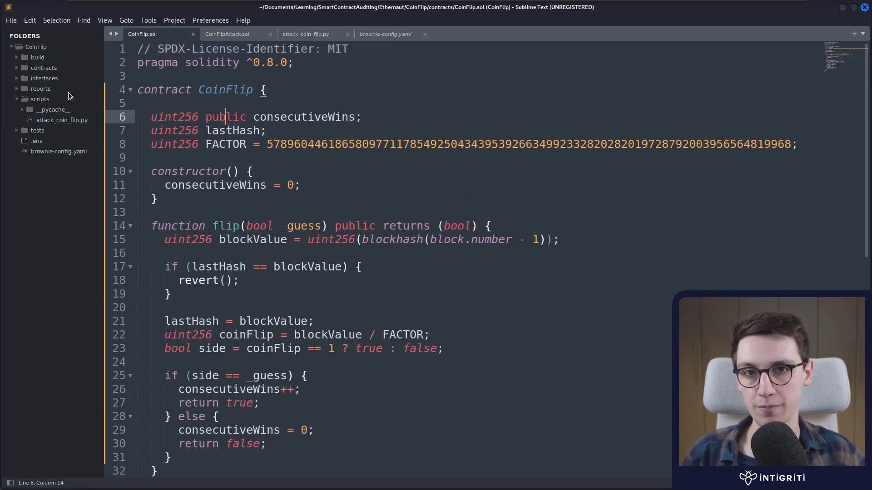
Return to attack_coin_flip.py and highlight the CoinFlip address and the Contract.from_abi call
{"action": "left_click", "coordinate": [305, 34]}
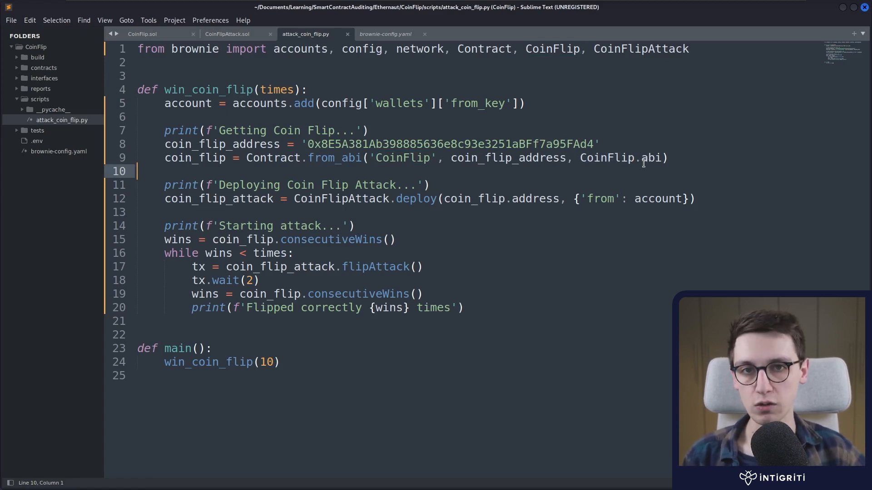
{"action": "double_click", "coordinate": [642, 158]}
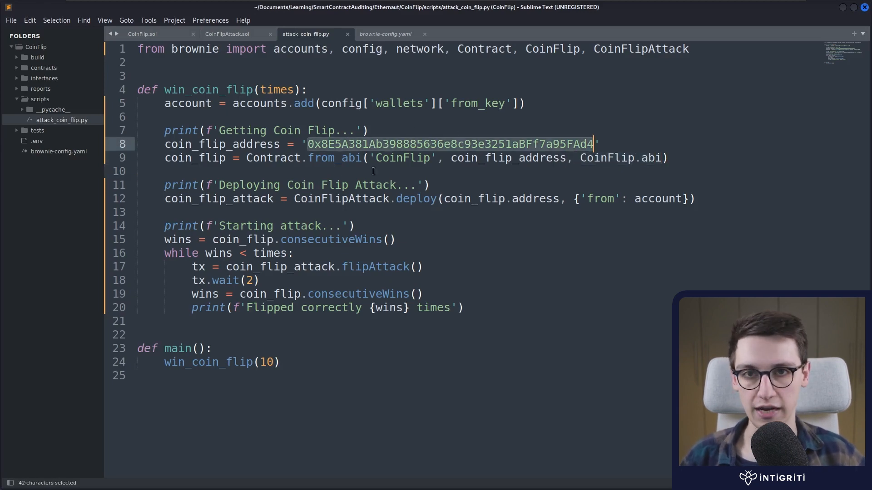
{"action": "double_click", "coordinate": [333, 158]}
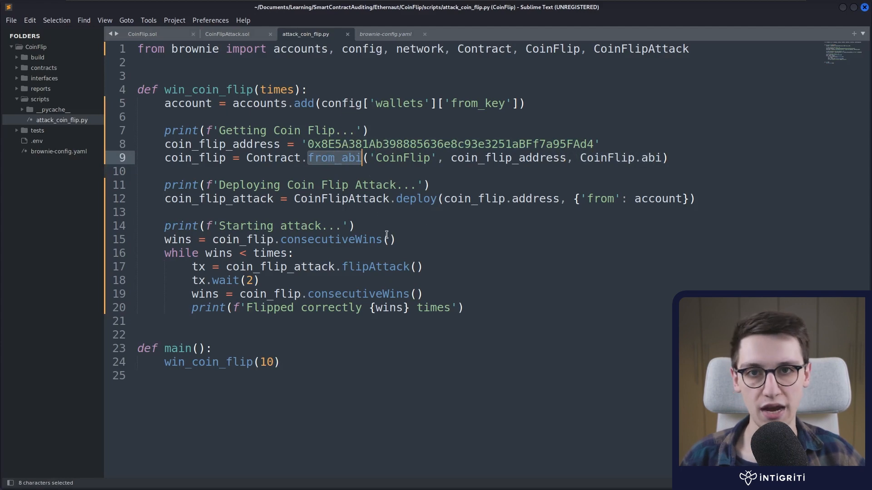
{"action": "mouse_move", "coordinate": [509, 202]}
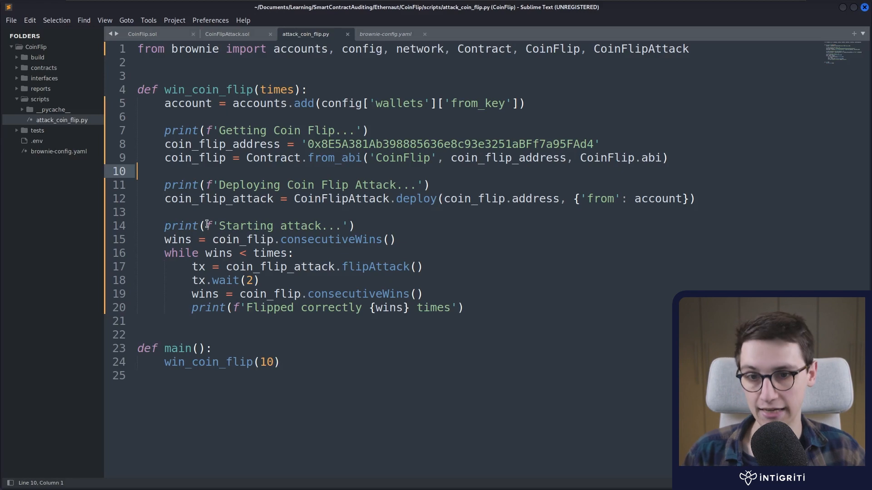
Highlight the CoinFlipAttack deploy call and the while loop, then leave the script for the terminal
{"action": "double_click", "coordinate": [341, 198]}
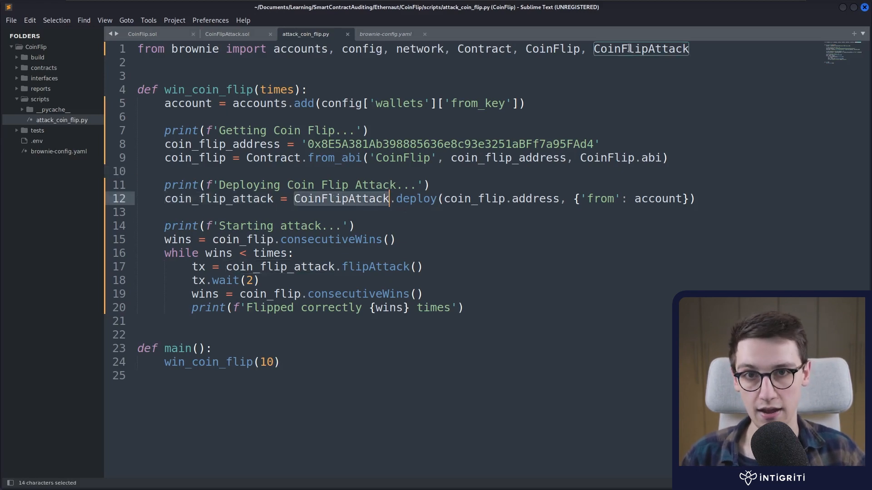
{"action": "double_click", "coordinate": [415, 199]}
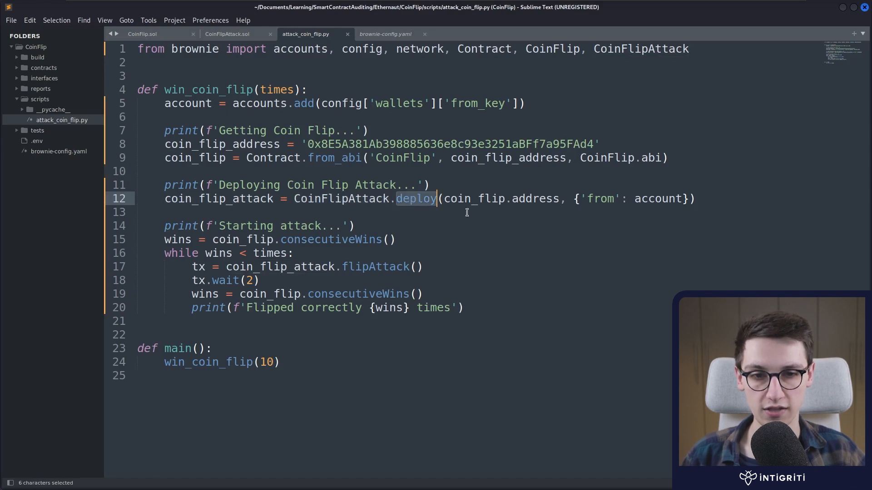
{"action": "double_click", "coordinate": [473, 199]}
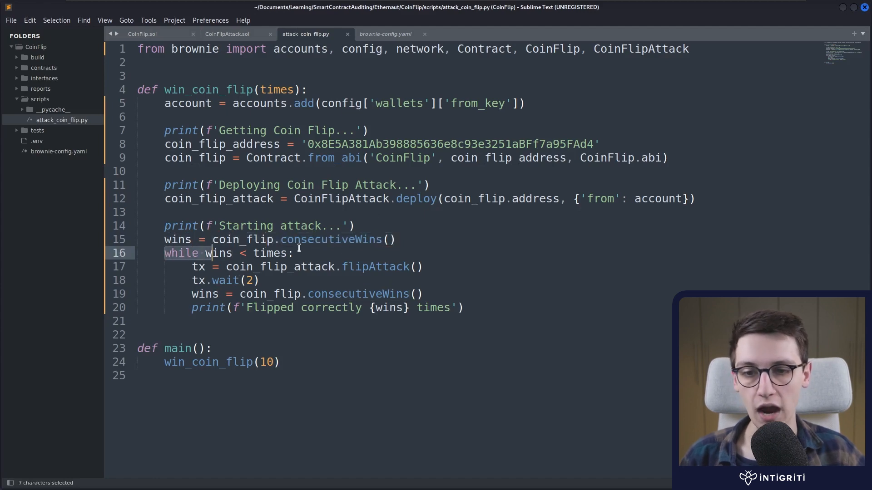
{"action": "double_click", "coordinate": [270, 253]}
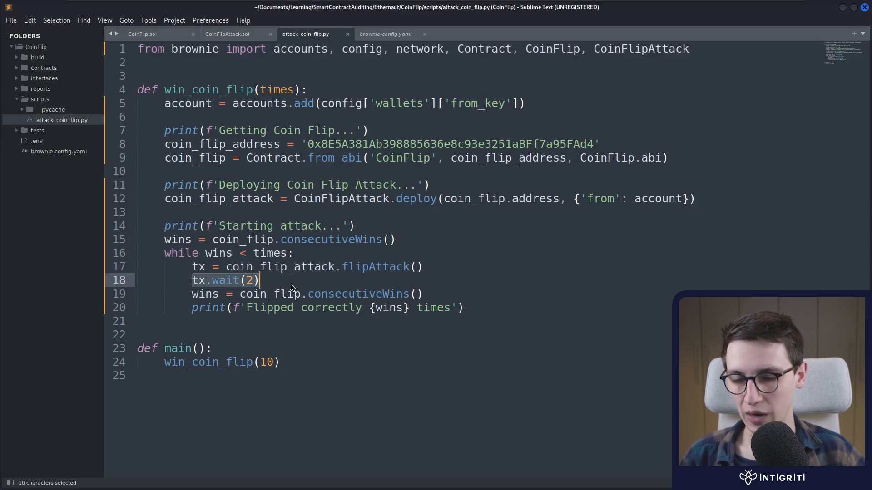
{"action": "mouse_move", "coordinate": [294, 283]}
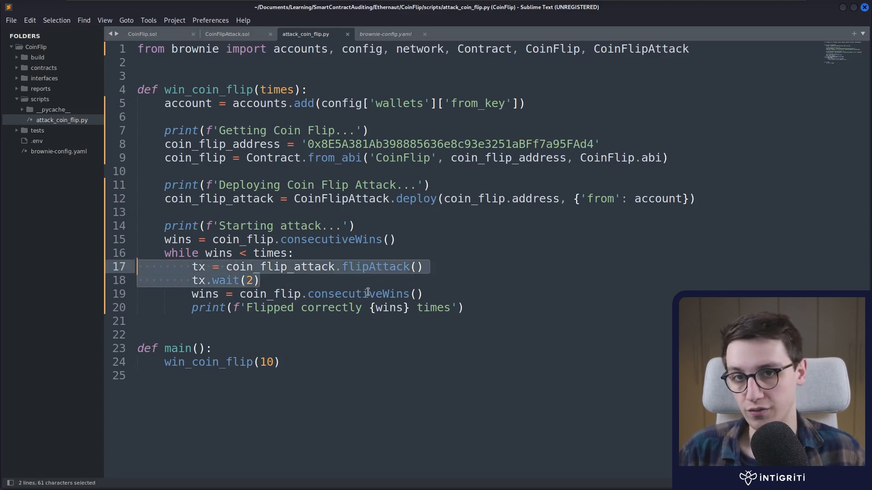
{"action": "left_click", "coordinate": [373, 266]}
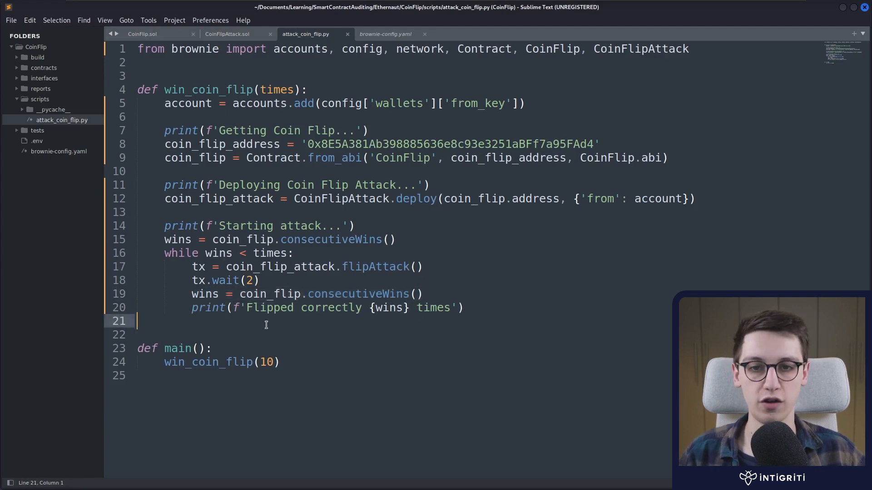
{"action": "key", "text": "ctrl+s"}
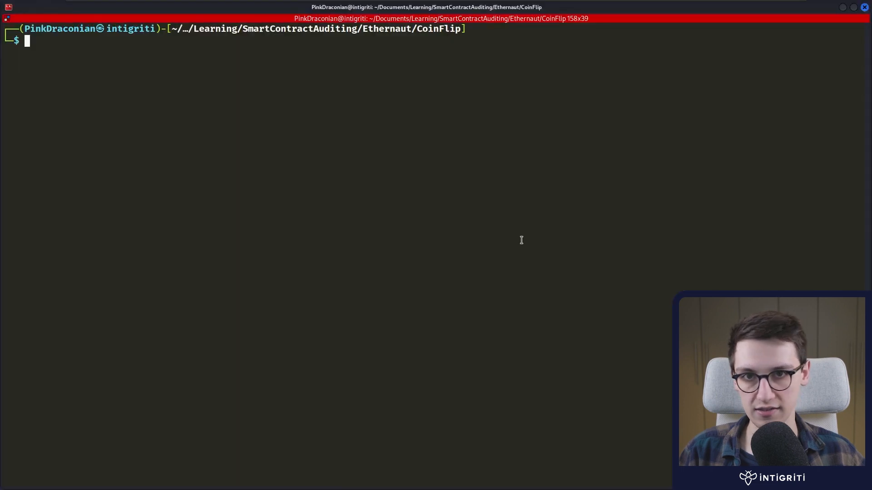
Run brownie run scripts/attack_coin_flip.py --network sepolia in the terminal
{"action": "type", "text": "brownie run scripts/attack_coin_flip.py --network sepolia"}
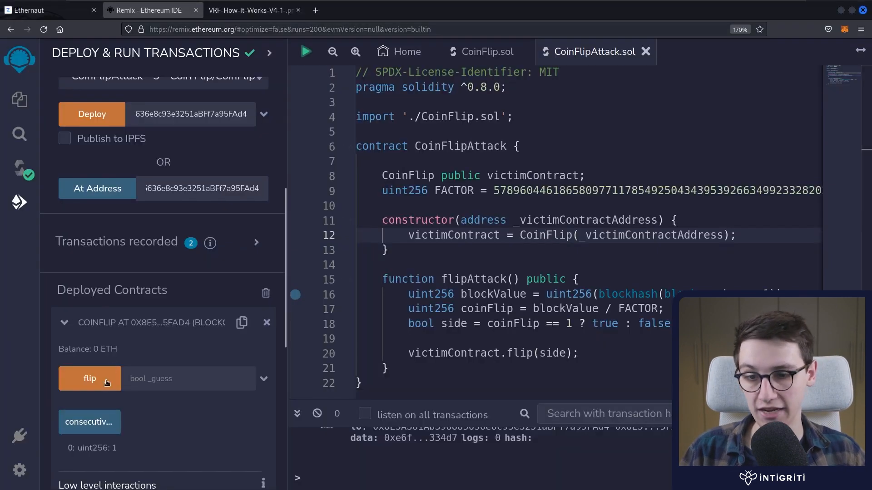
Query consecutiveWins on the deployed CoinFlip, which now reads 10
{"action": "left_click", "coordinate": [89, 422]}
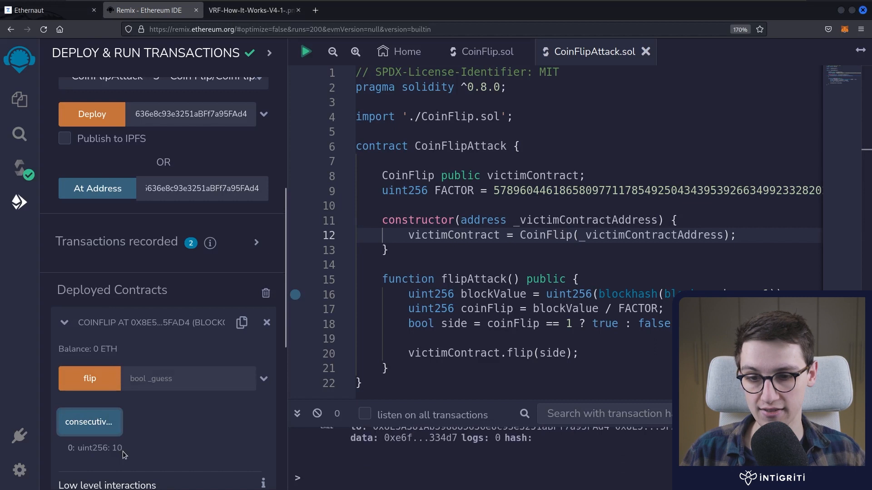
{"action": "mouse_move", "coordinate": [155, 460]}
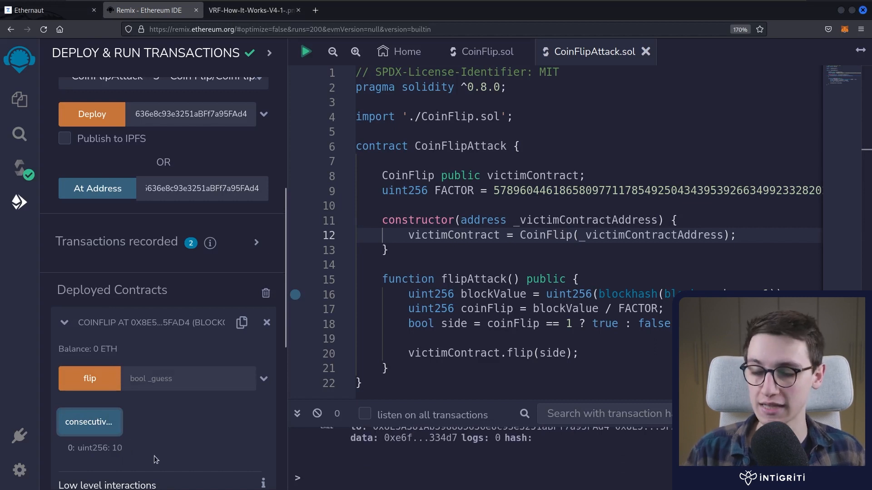